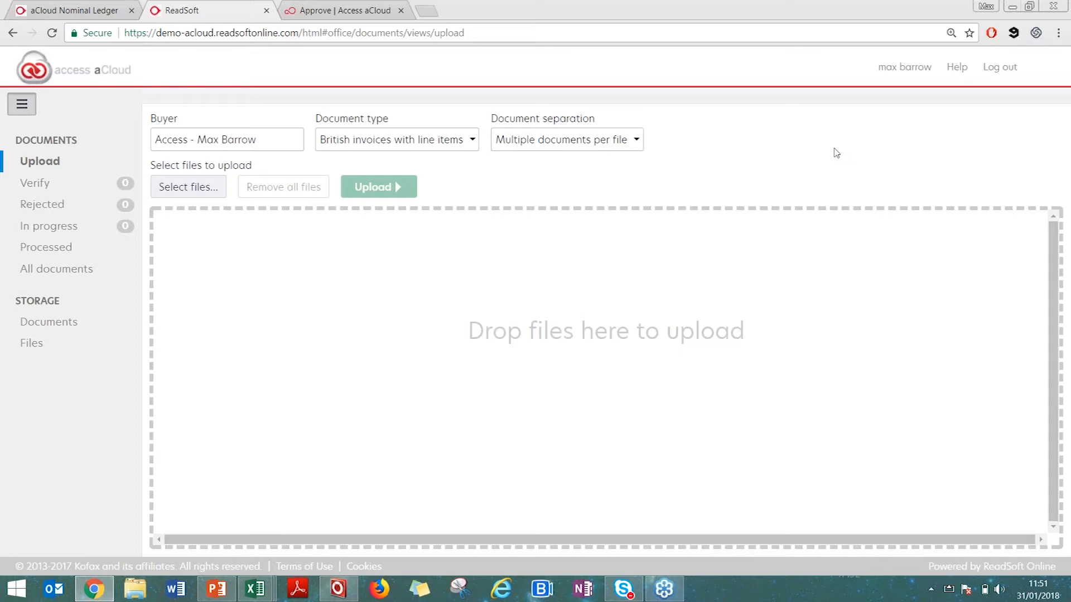
{"action": "mouse_move", "coordinate": [785, 172]}
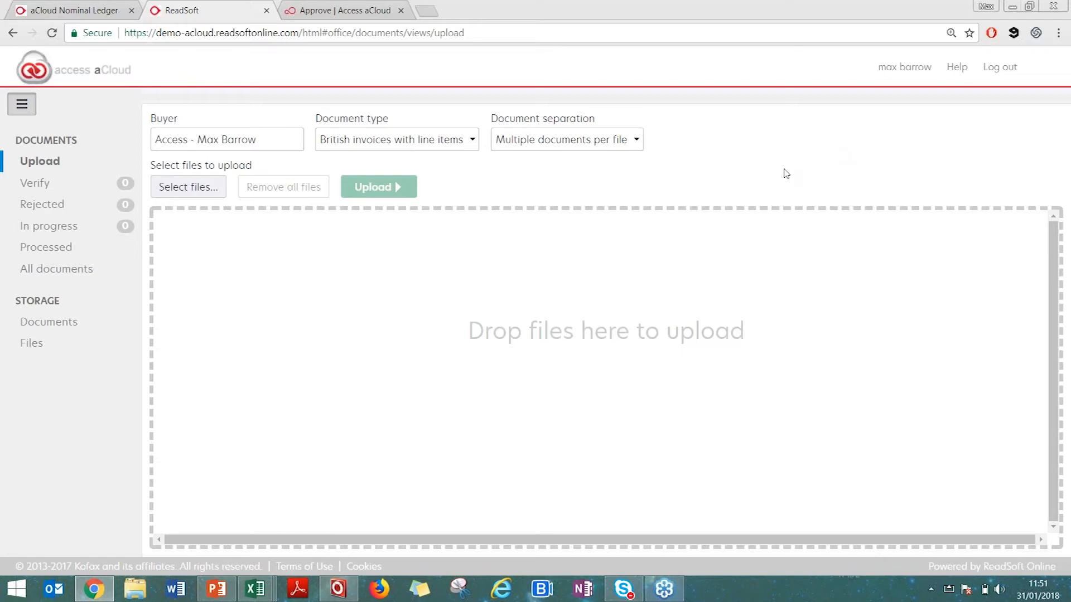
{"action": "mouse_move", "coordinate": [749, 197]}
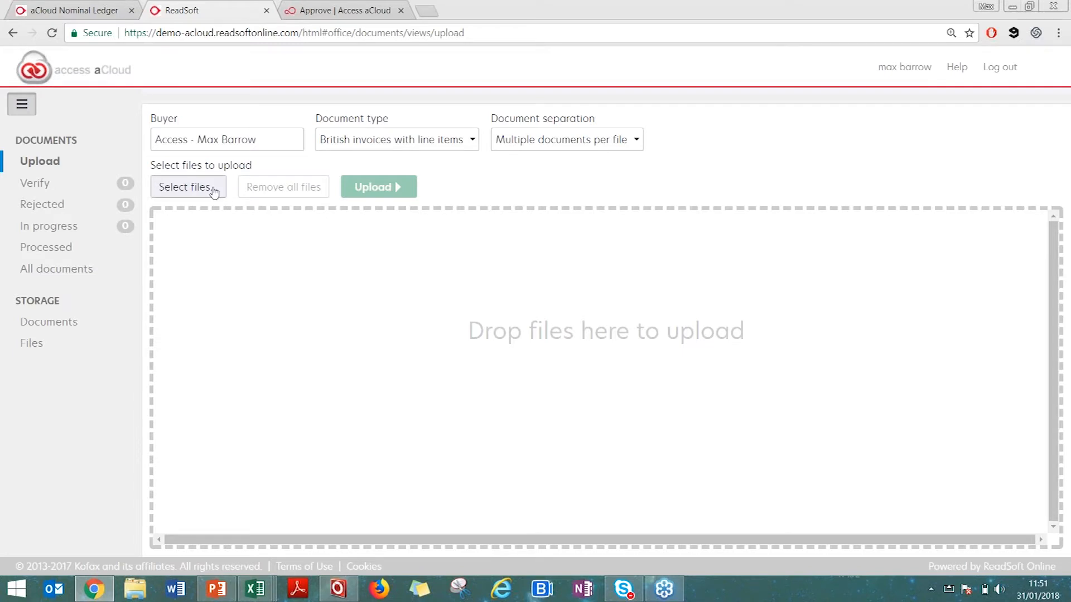
- Select the three PO invoice PDFs (A1 Security, D-Max, Hawk Wholesale) for upload
{"action": "left_click", "coordinate": [187, 186]}
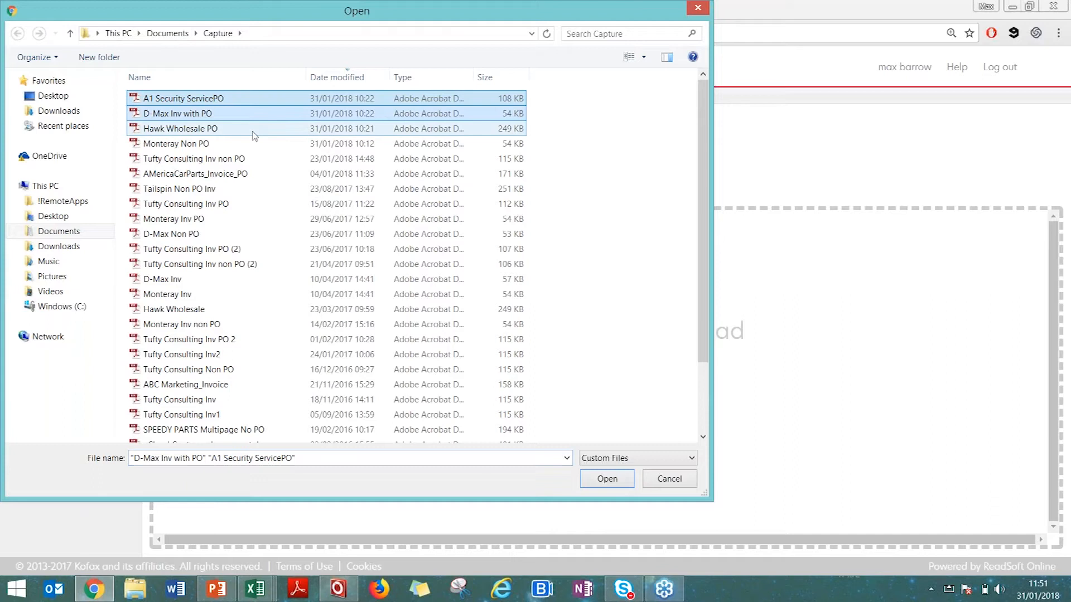
{"action": "left_click", "coordinate": [180, 128]}
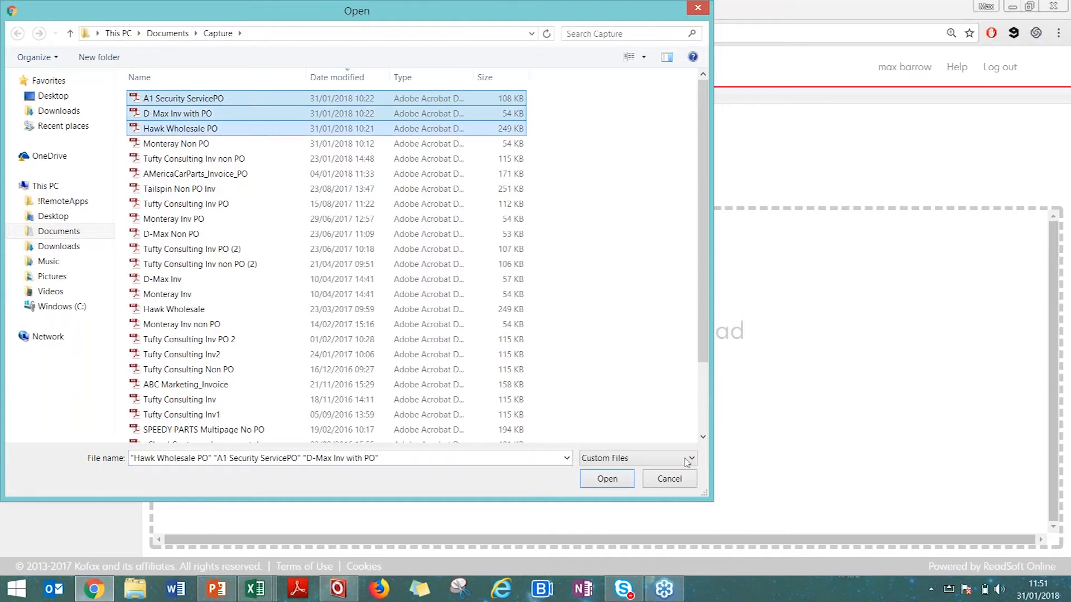
{"action": "left_click", "coordinate": [604, 479]}
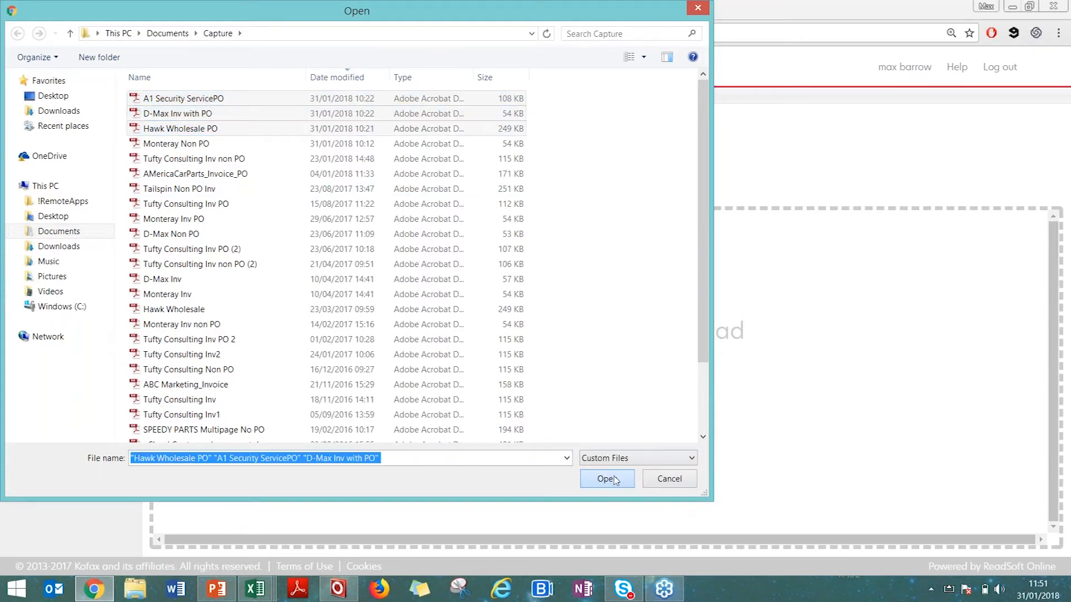
{"action": "left_click", "coordinate": [607, 479]}
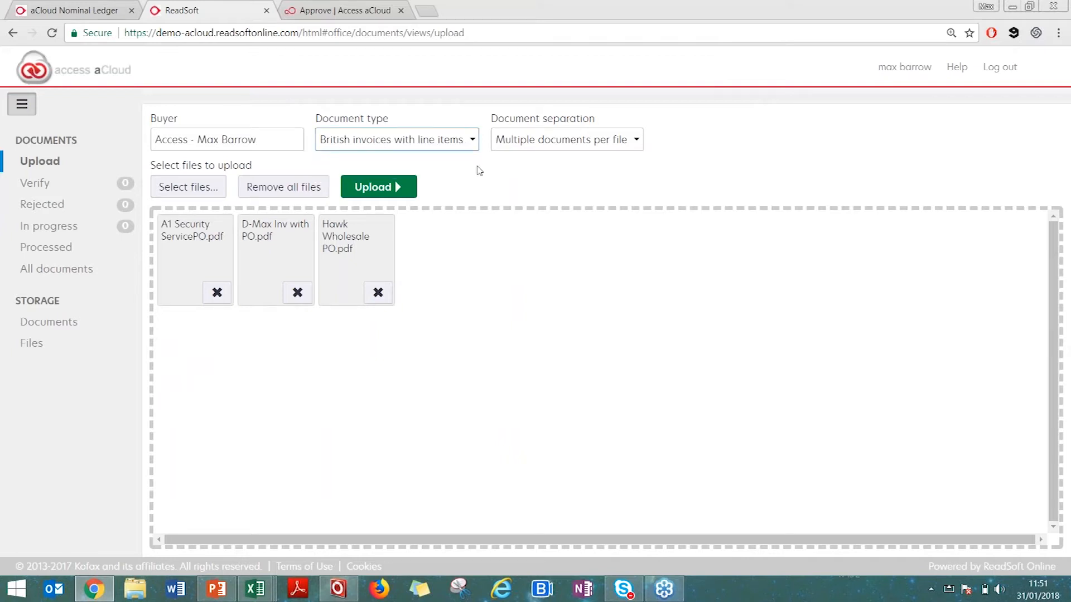
- Upload the three PO invoices with document type set to British invoices
{"action": "left_click", "coordinate": [396, 139]}
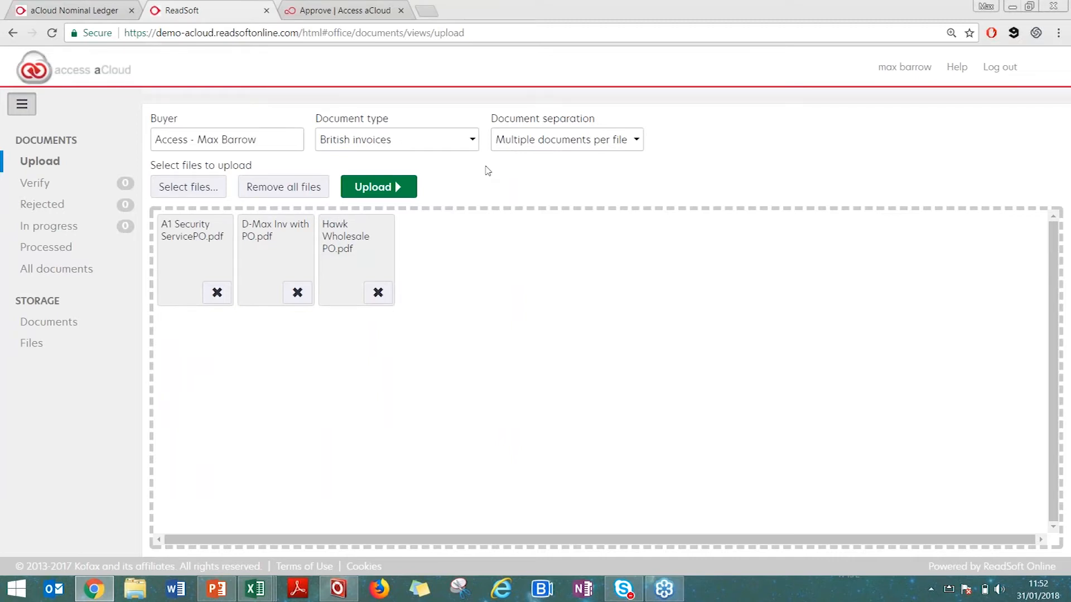
{"action": "left_click", "coordinate": [217, 293]}
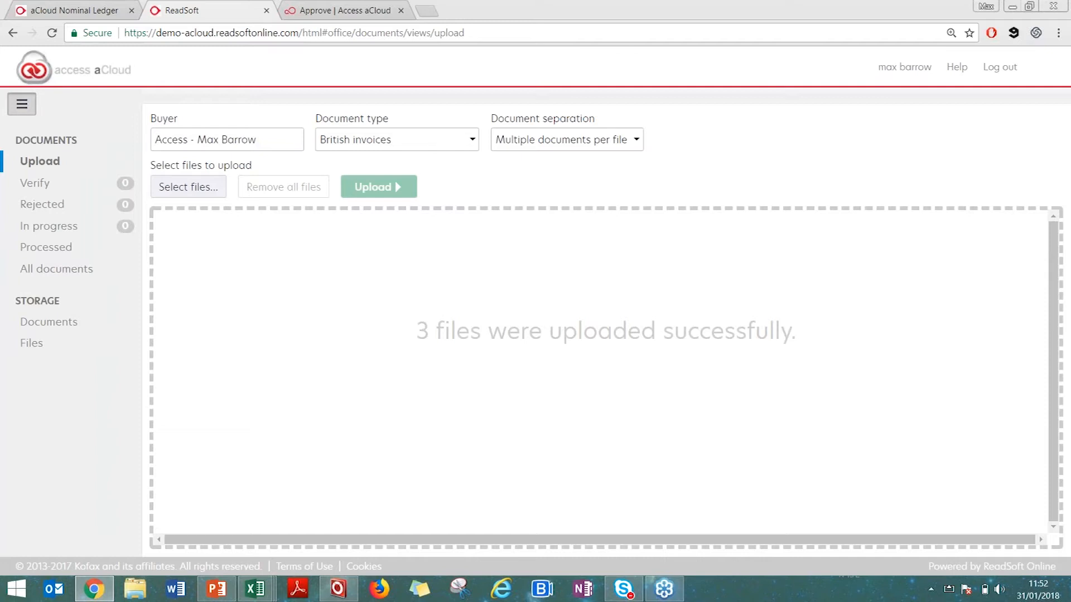
{"action": "mouse_move", "coordinate": [61, 227]}
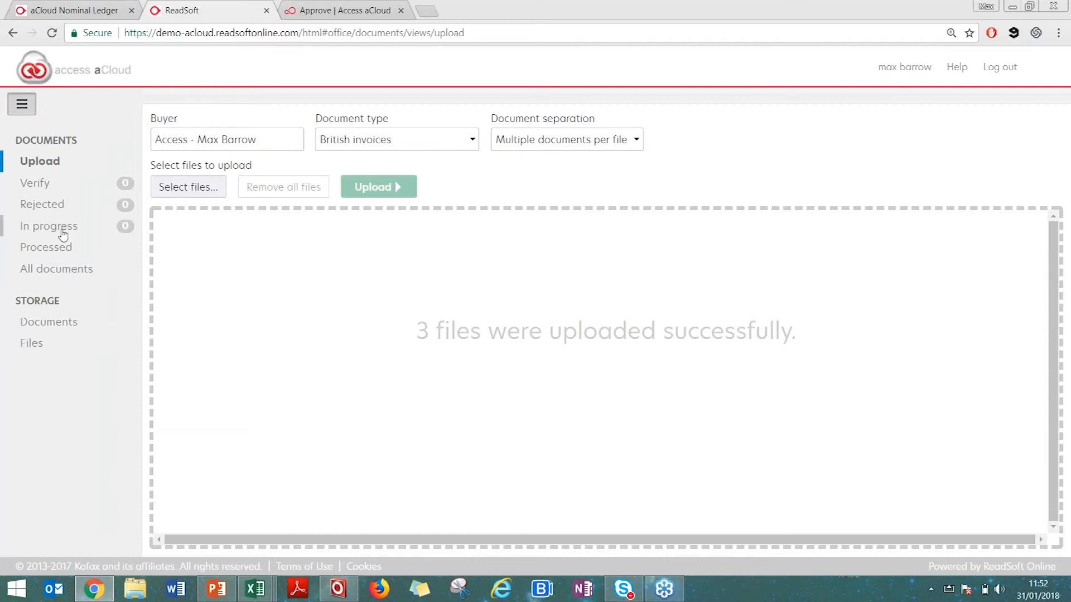
- View the in-progress documents and start verifying the pending Hawk Wholesale invoice
{"action": "left_click", "coordinate": [50, 227]}
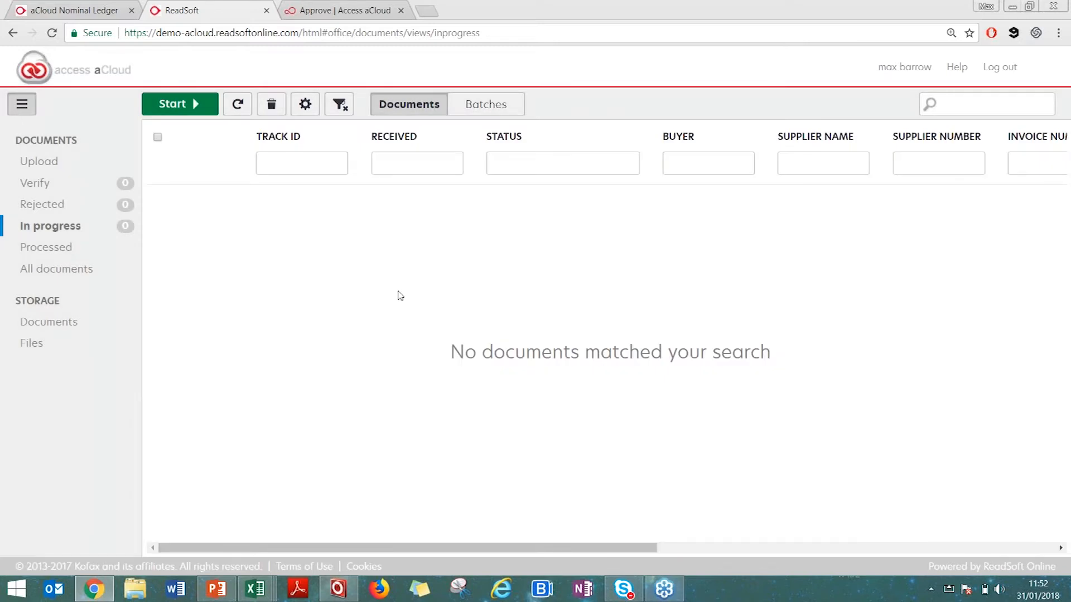
{"action": "mouse_move", "coordinate": [885, 260]}
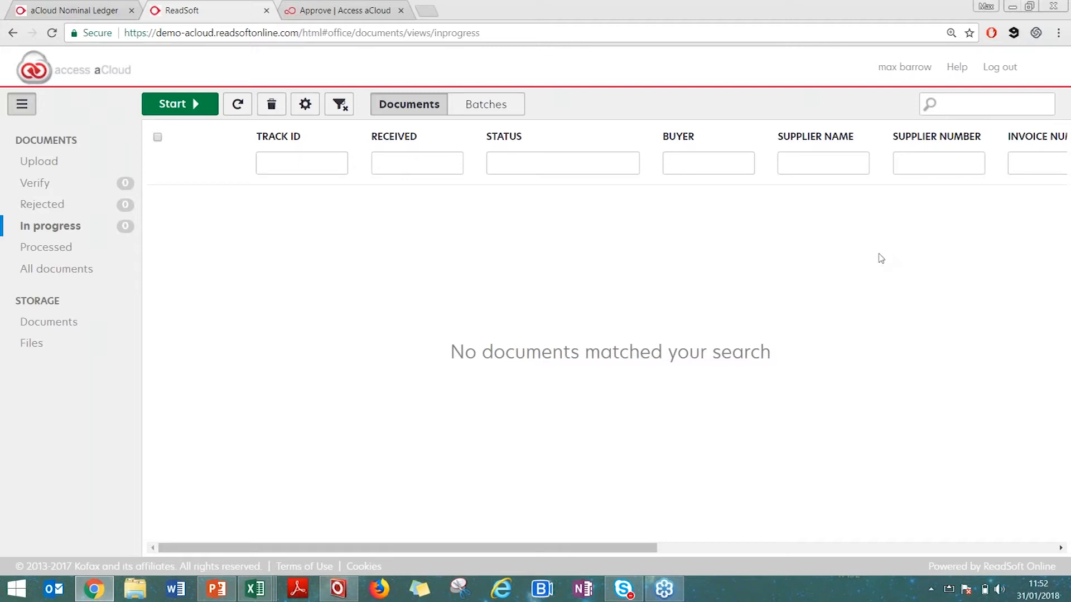
{"action": "mouse_move", "coordinate": [879, 264]}
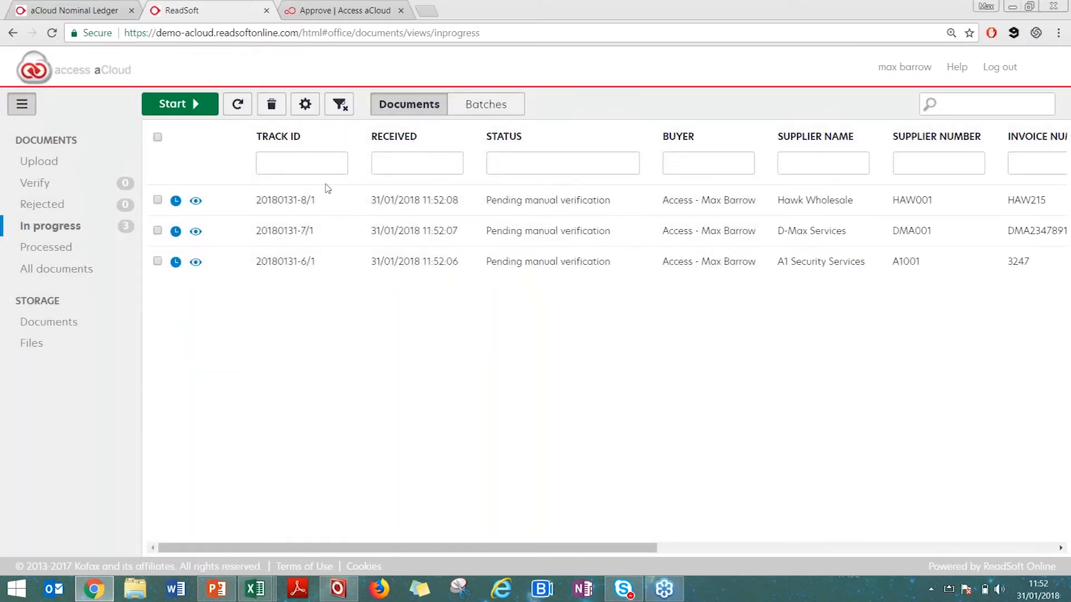
{"action": "mouse_move", "coordinate": [230, 139]}
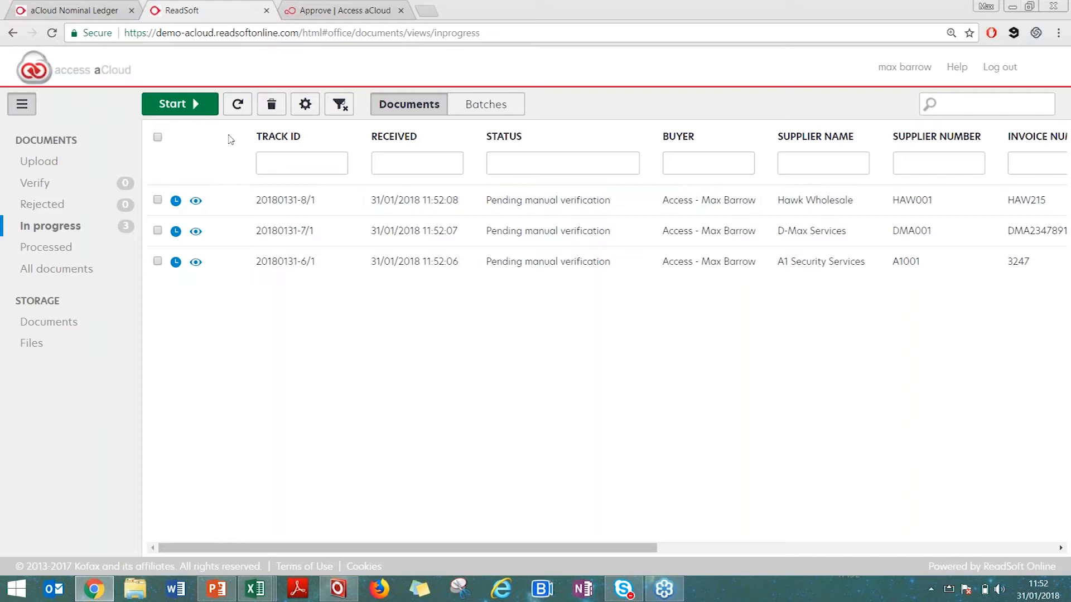
{"action": "left_click", "coordinate": [174, 104]}
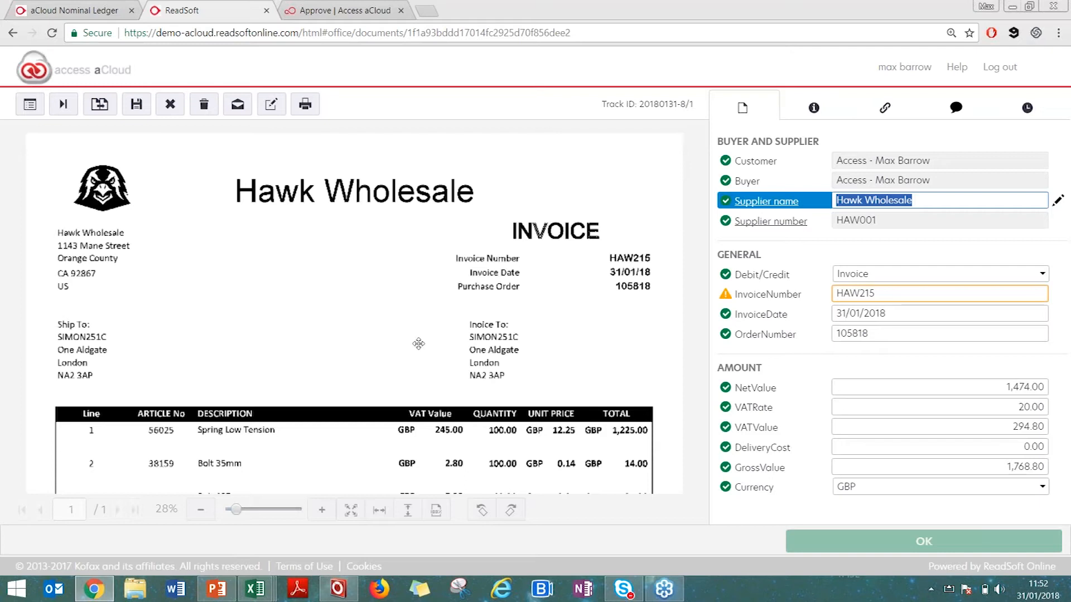
{"action": "left_click", "coordinate": [201, 510]}
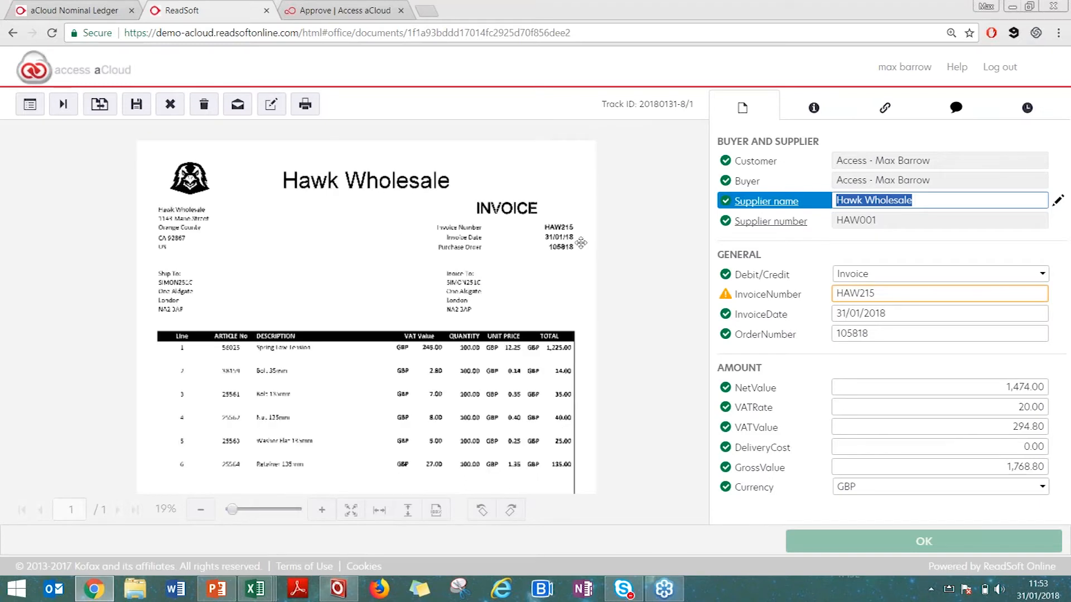
{"action": "mouse_move", "coordinate": [944, 387]}
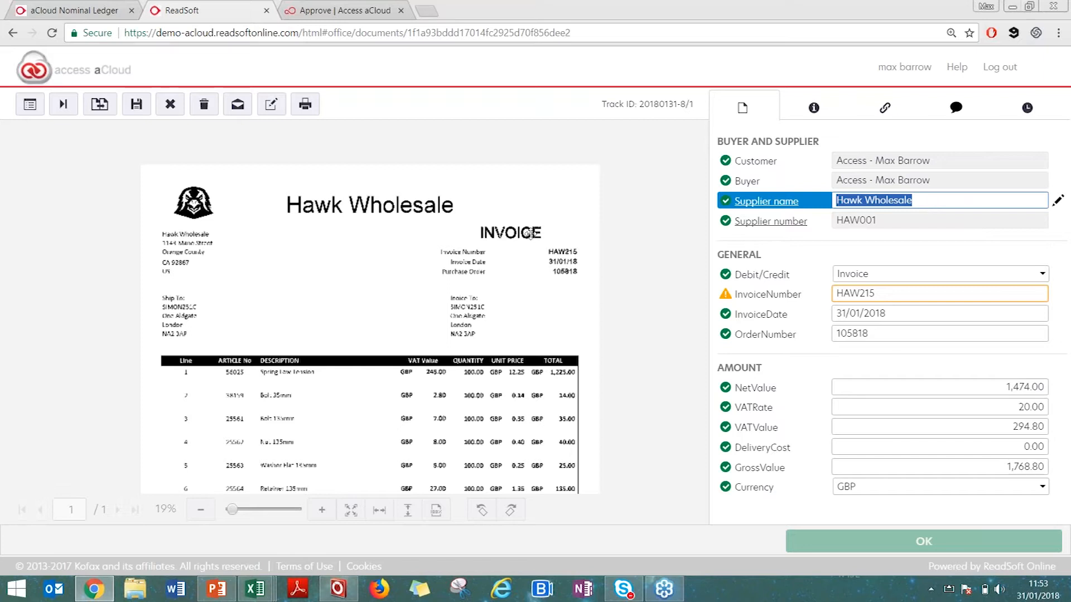
{"action": "mouse_move", "coordinate": [534, 277]}
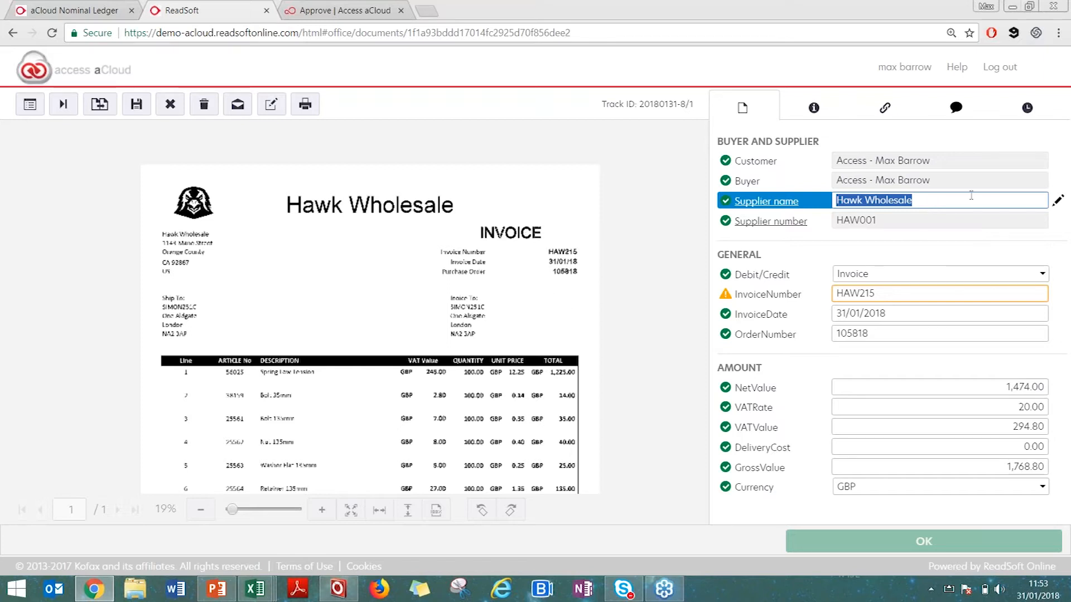
{"action": "mouse_move", "coordinate": [918, 207]}
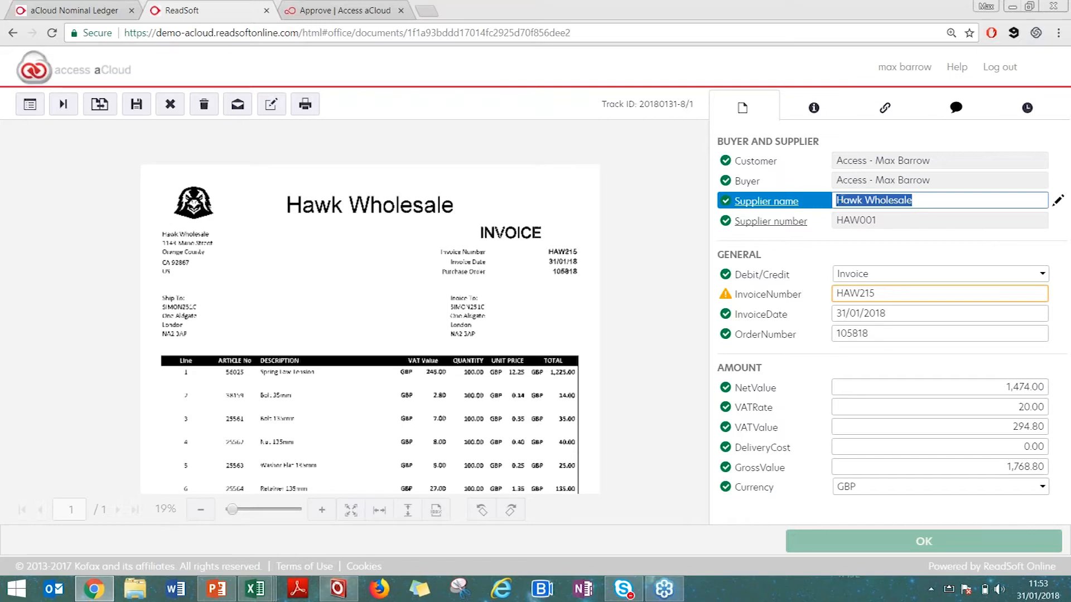
{"action": "mouse_move", "coordinate": [377, 209]}
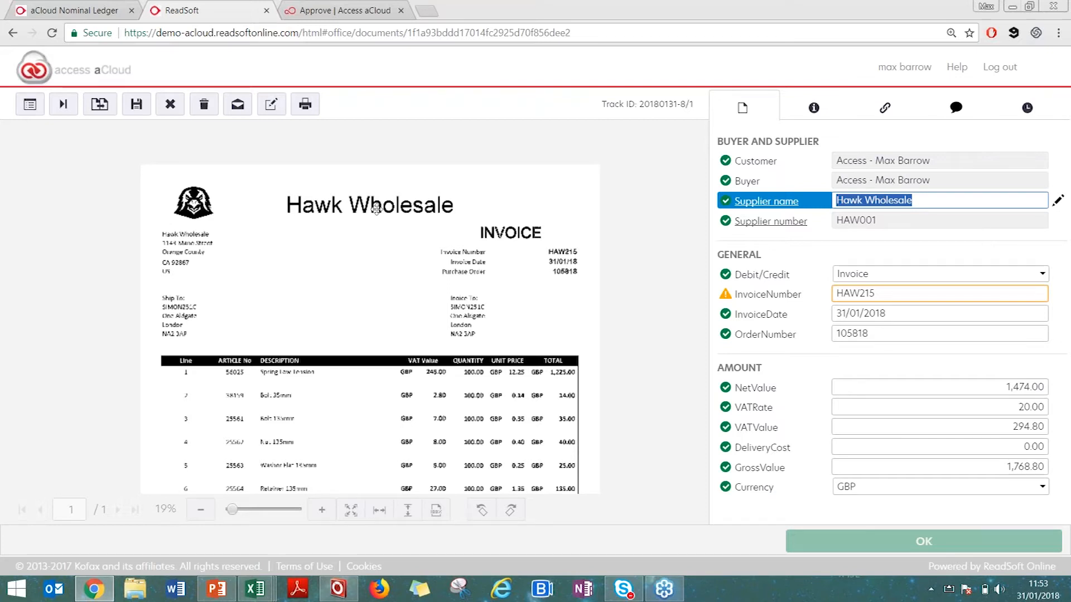
{"action": "left_click", "coordinate": [322, 510]}
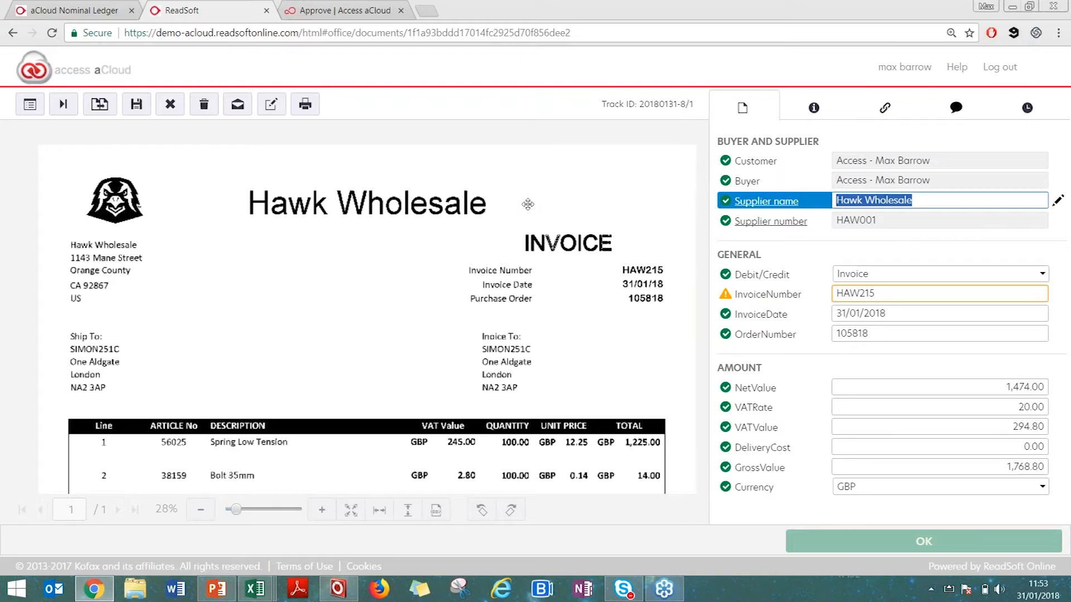
{"action": "mouse_move", "coordinate": [522, 260]}
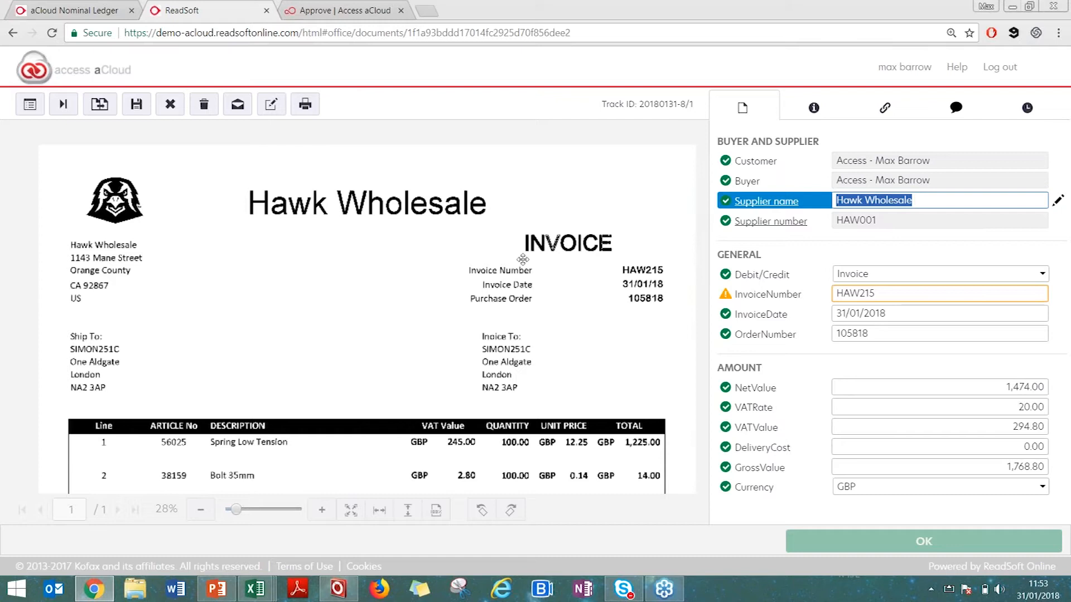
{"action": "mouse_move", "coordinate": [554, 210]}
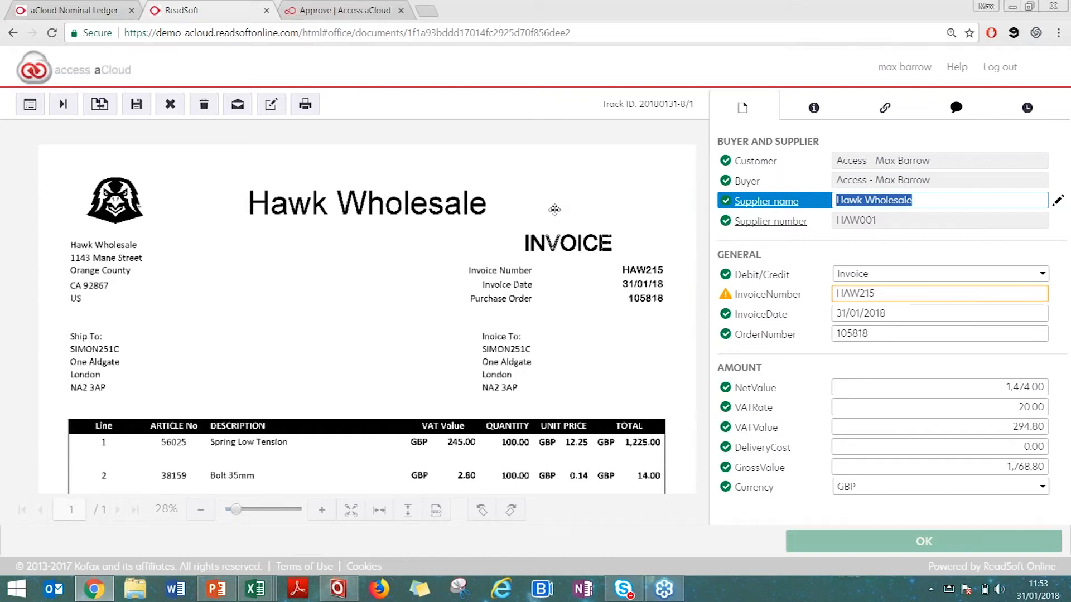
{"action": "mouse_move", "coordinate": [492, 208]}
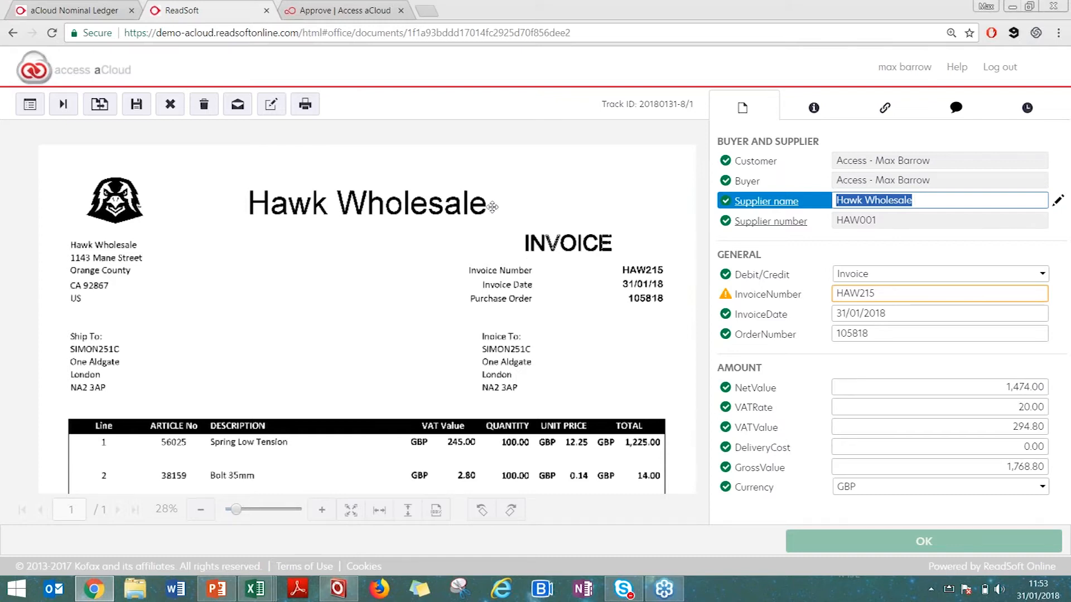
{"action": "mouse_move", "coordinate": [489, 193]}
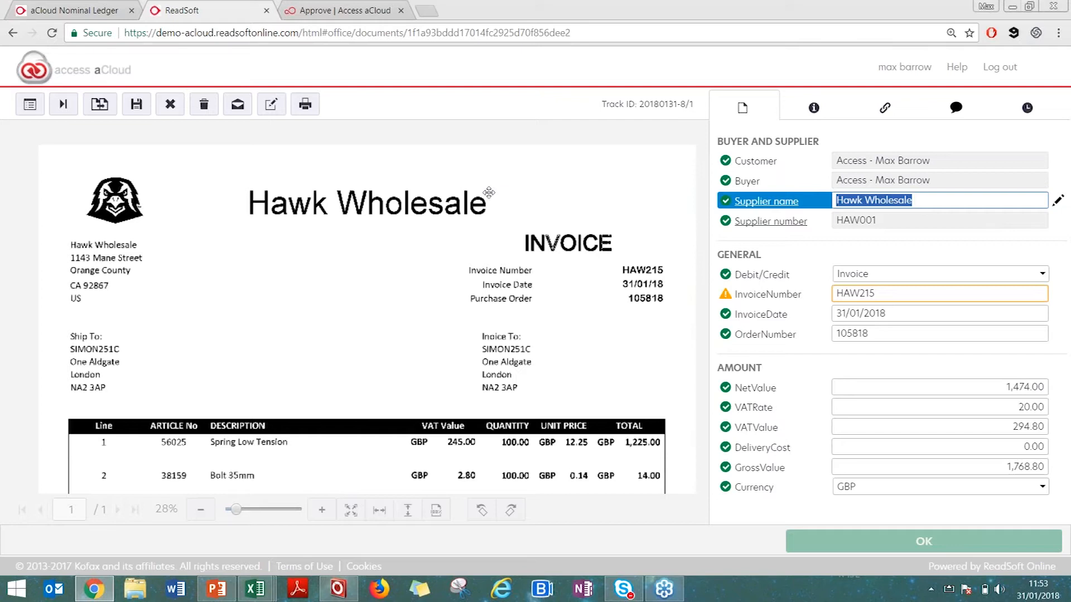
{"action": "mouse_move", "coordinate": [923, 193]}
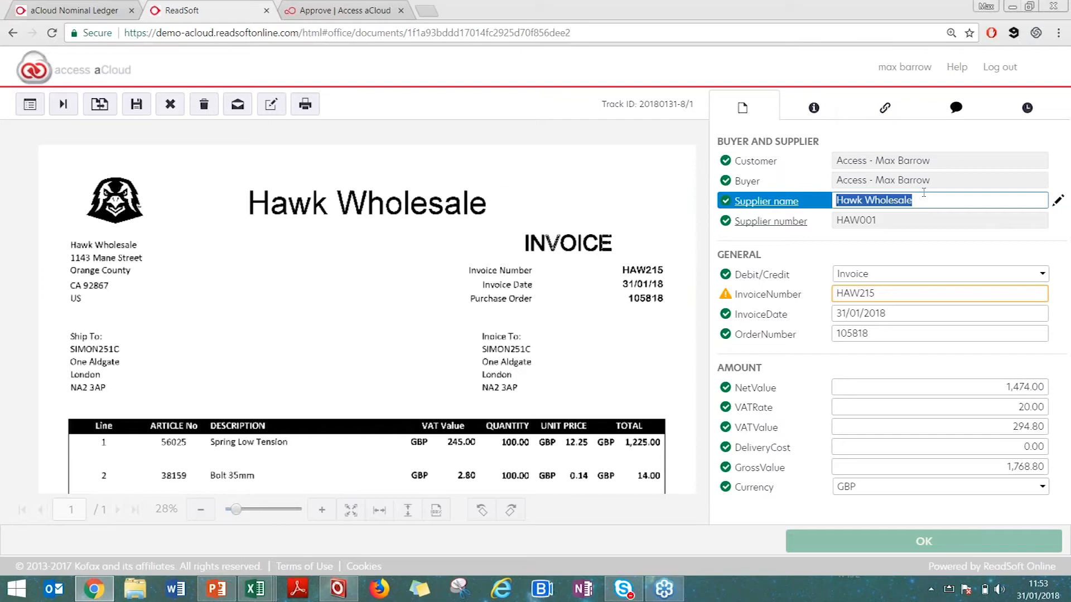
{"action": "left_click", "coordinate": [775, 275]}
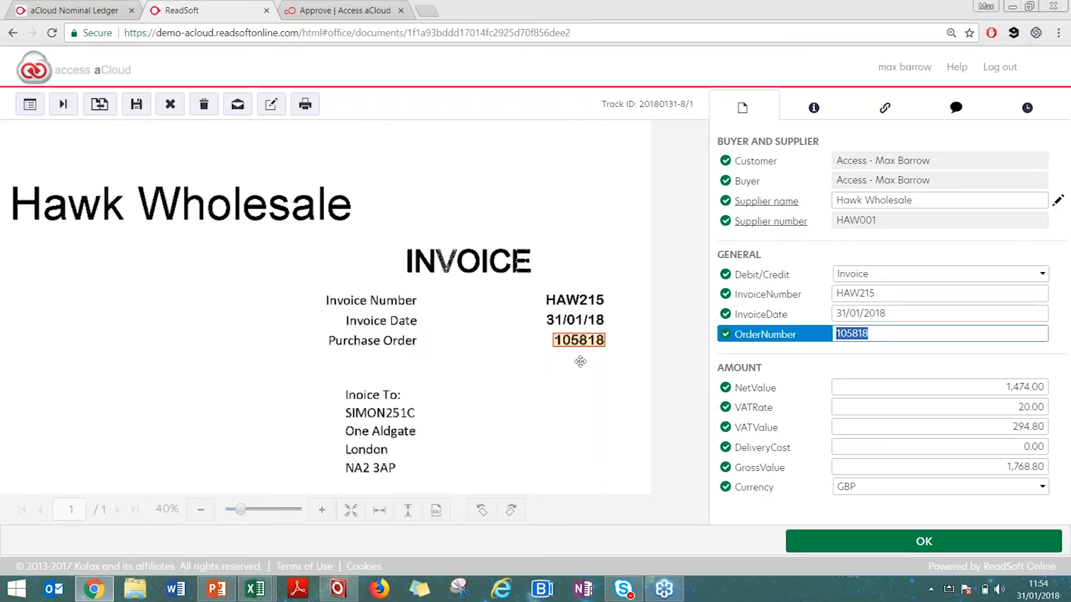
{"action": "mouse_move", "coordinate": [612, 339]}
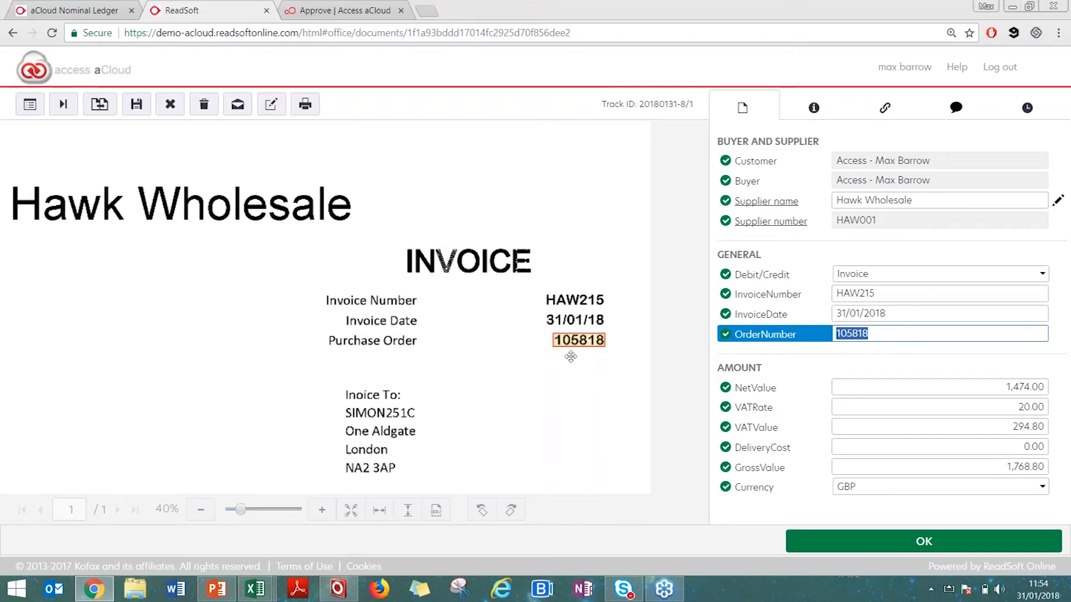
{"action": "mouse_move", "coordinate": [366, 352]}
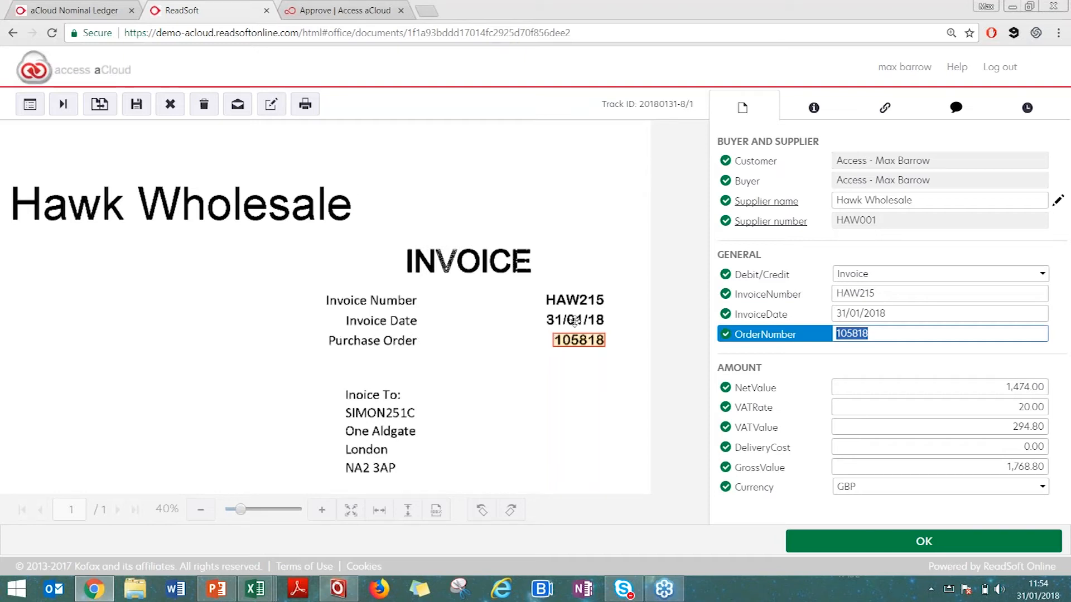
{"action": "mouse_move", "coordinate": [582, 344]}
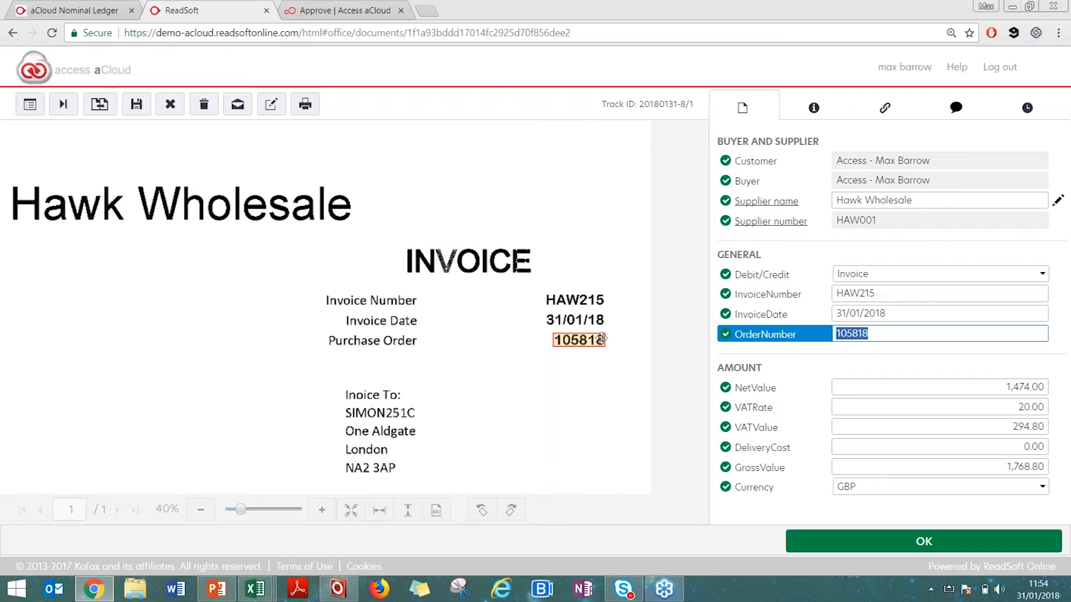
- Check the delivery cost and confirm verification of Hawk Wholesale invoice HAW215
{"action": "left_click", "coordinate": [762, 448]}
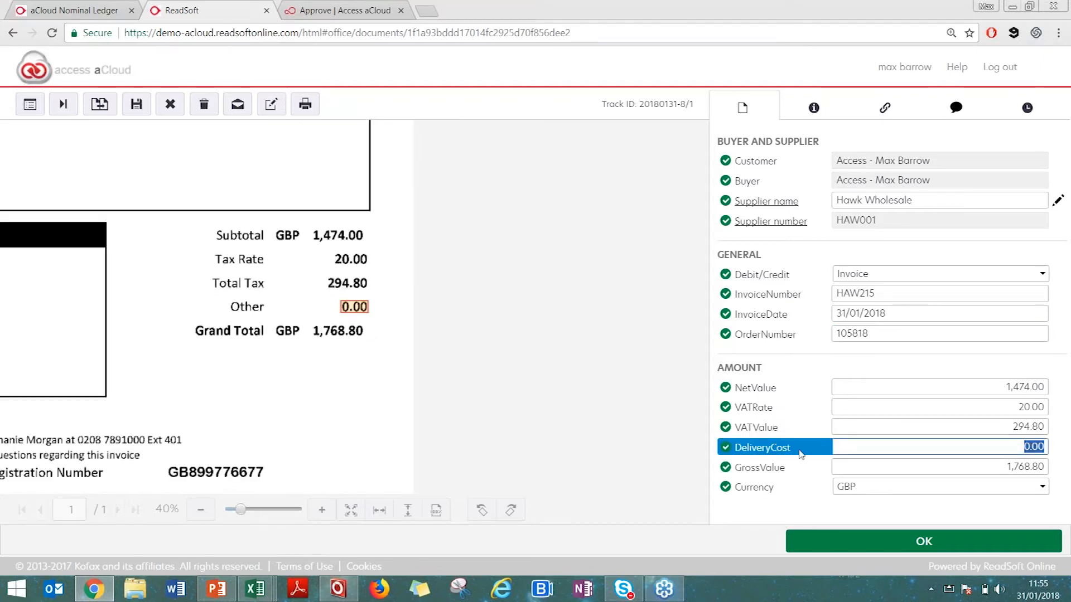
{"action": "mouse_move", "coordinate": [799, 476]}
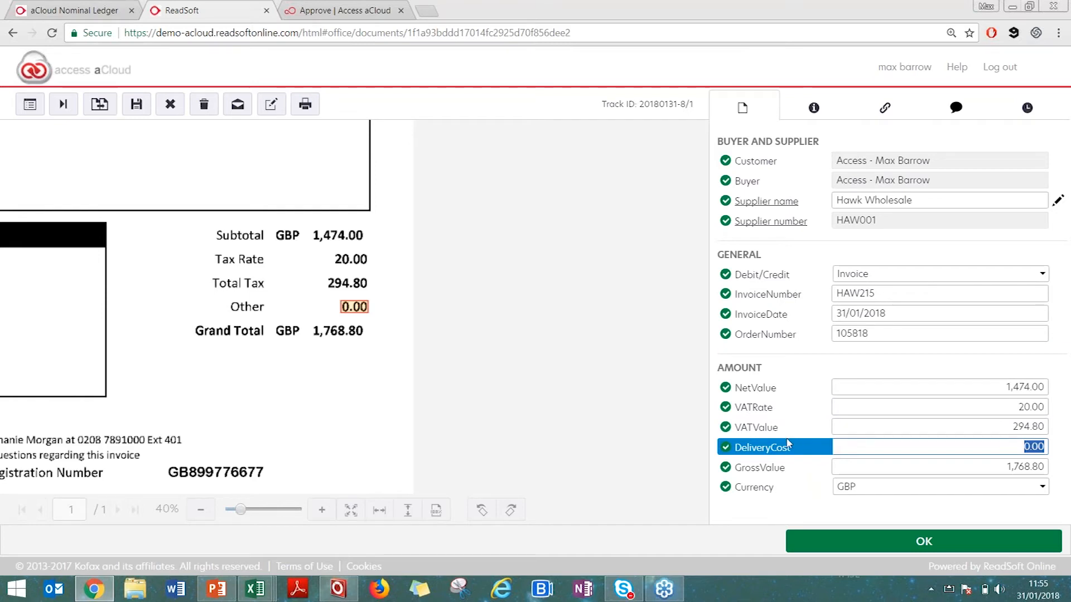
{"action": "left_click", "coordinate": [922, 541]}
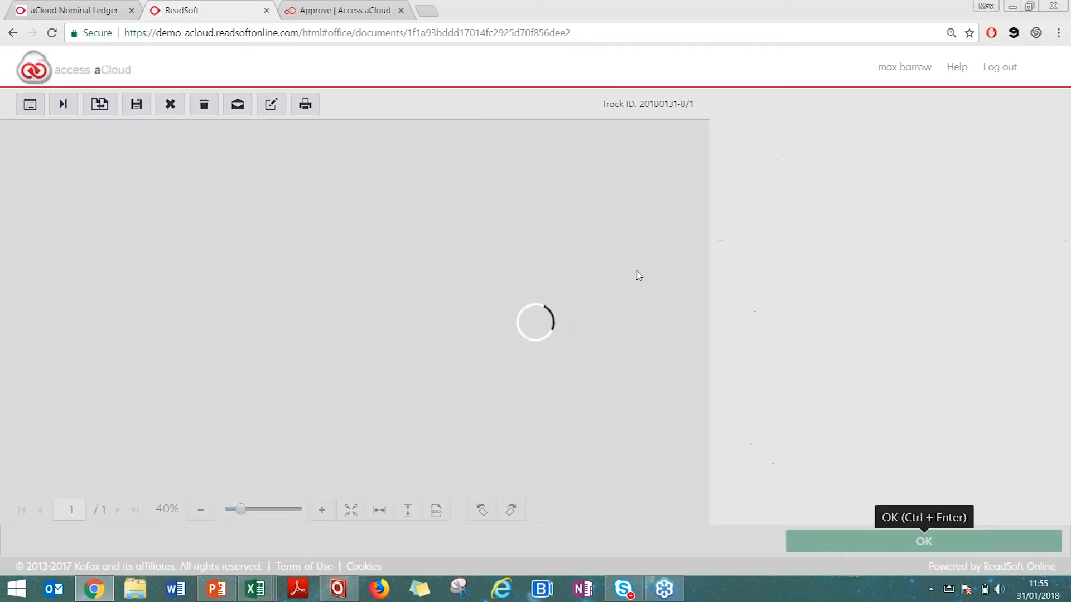
- Check the supplier name and confirm verification of the D-Max Services invoice
{"action": "left_click", "coordinate": [62, 104]}
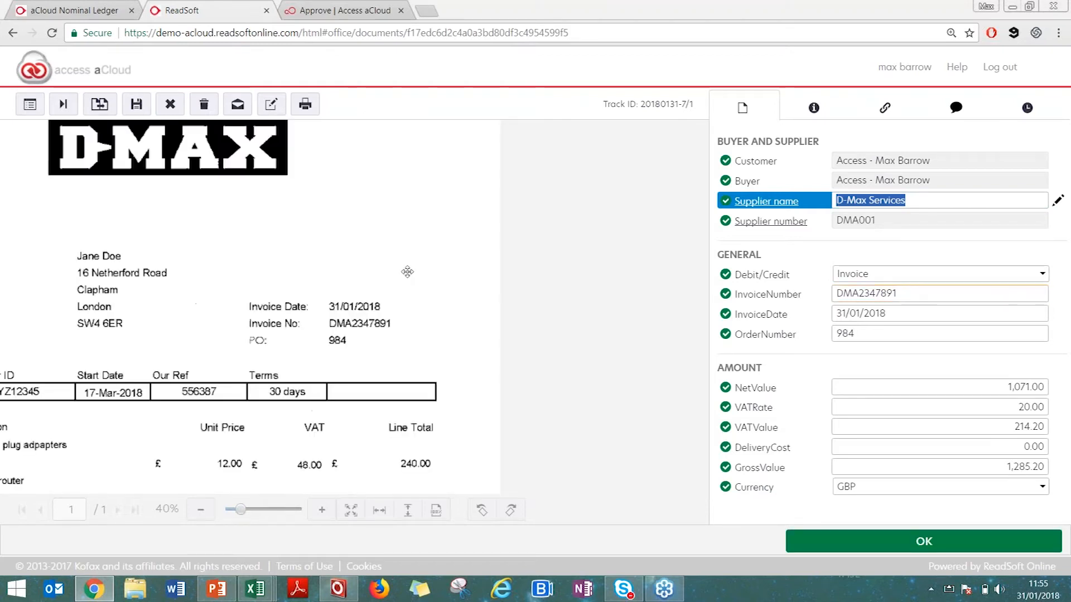
{"action": "left_click", "coordinate": [776, 274]}
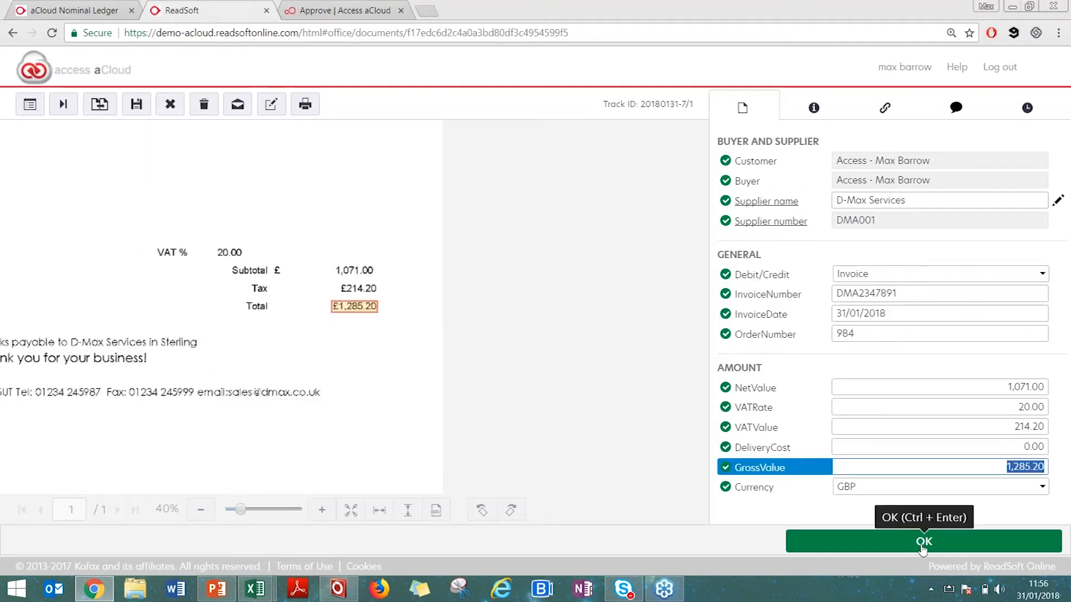
{"action": "left_click", "coordinate": [923, 541]}
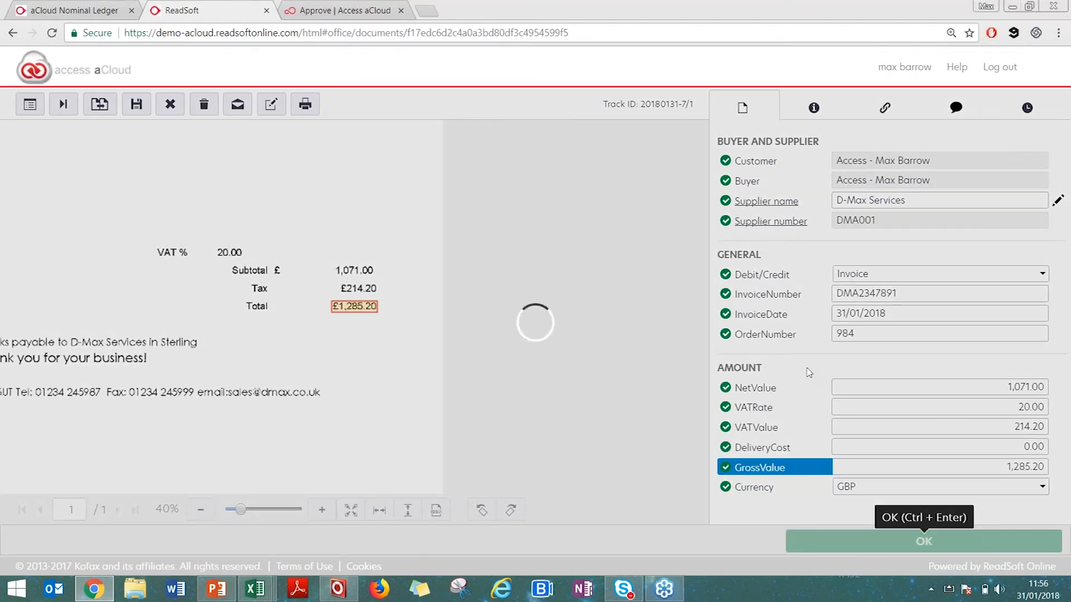
{"action": "left_click", "coordinate": [923, 541]}
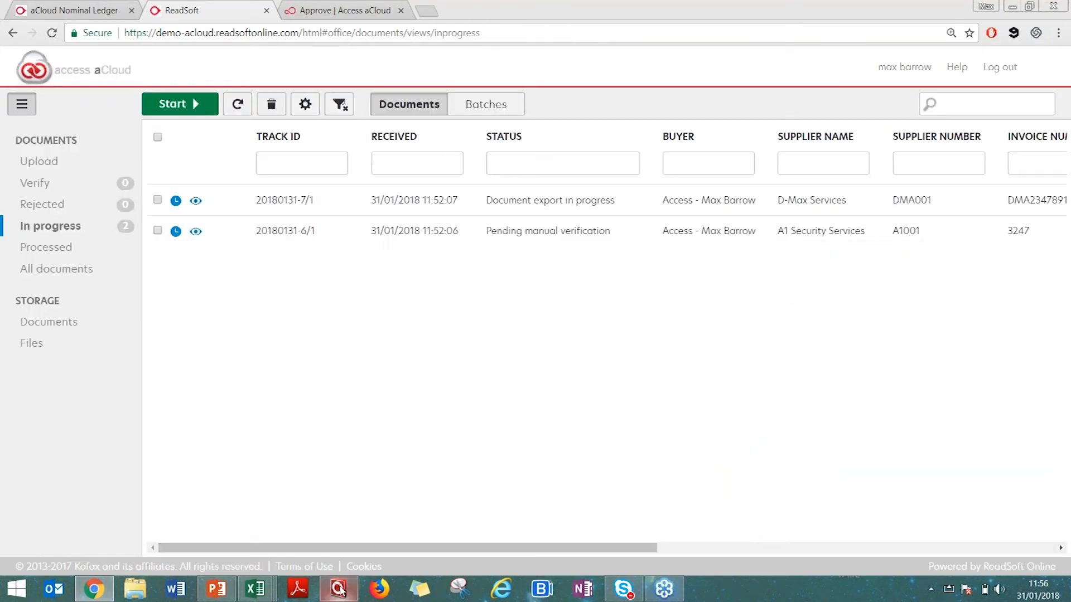
{"action": "mouse_move", "coordinate": [338, 589]}
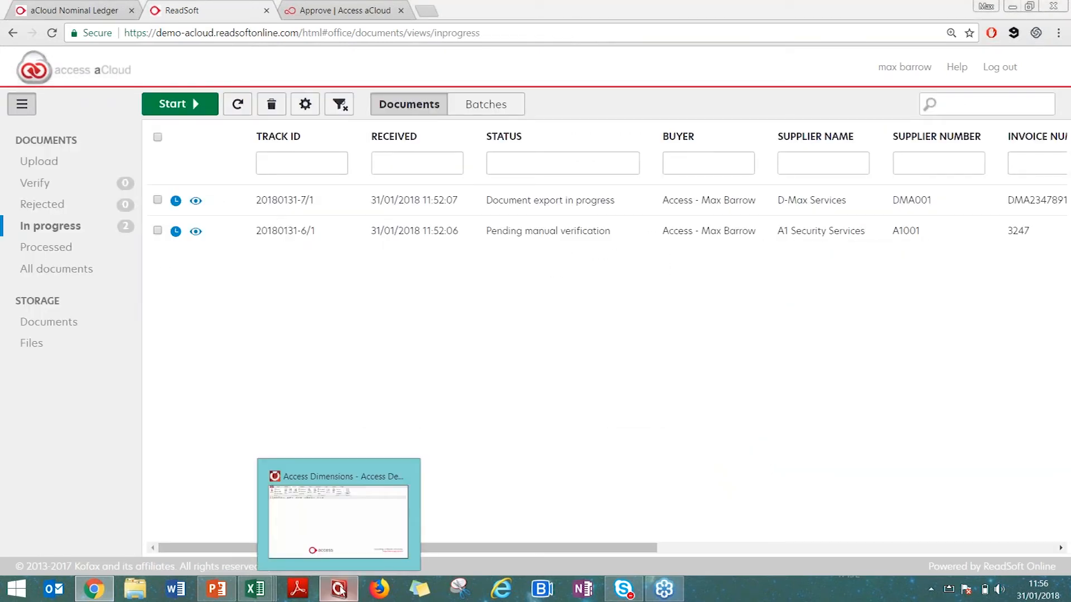
- In Access Dimensions' Amend Entries, open the Hawk Wholesale HAW215 entry for review
{"action": "left_click", "coordinate": [338, 515]}
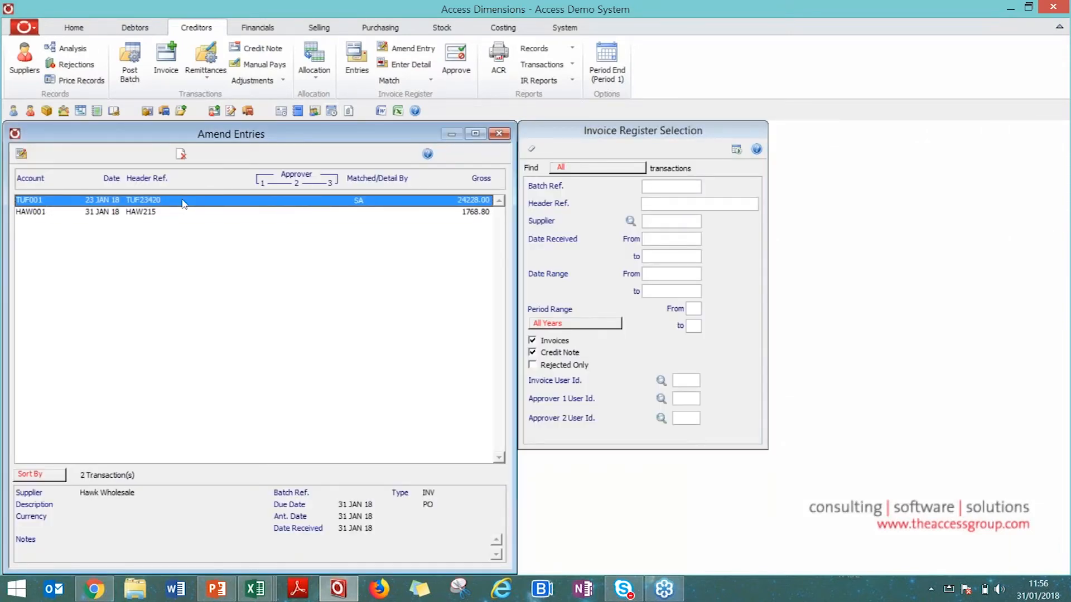
{"action": "left_click", "coordinate": [136, 212]}
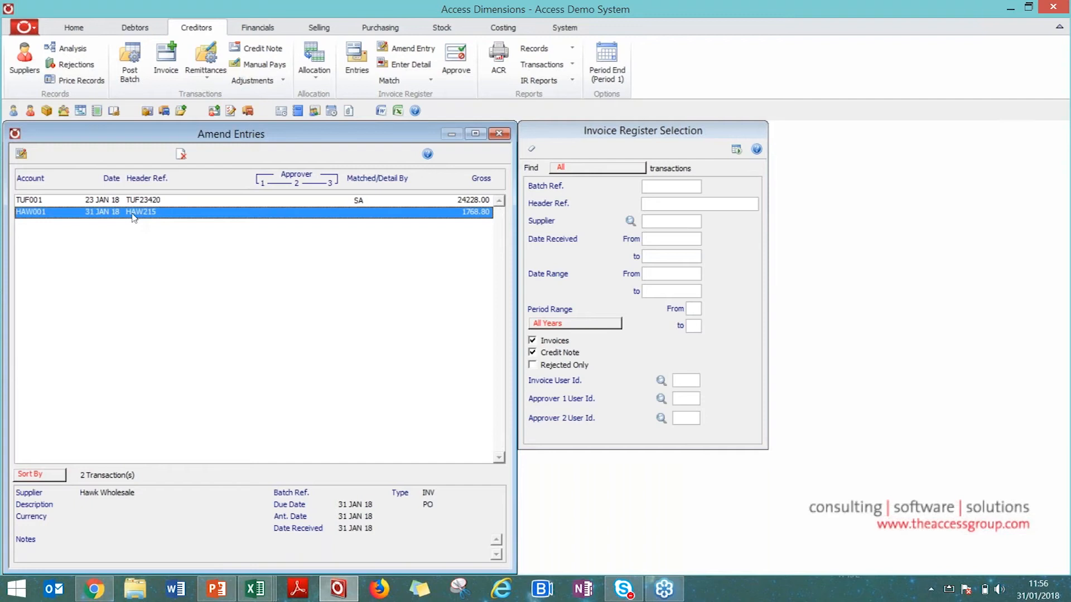
{"action": "double_click", "coordinate": [139, 212]}
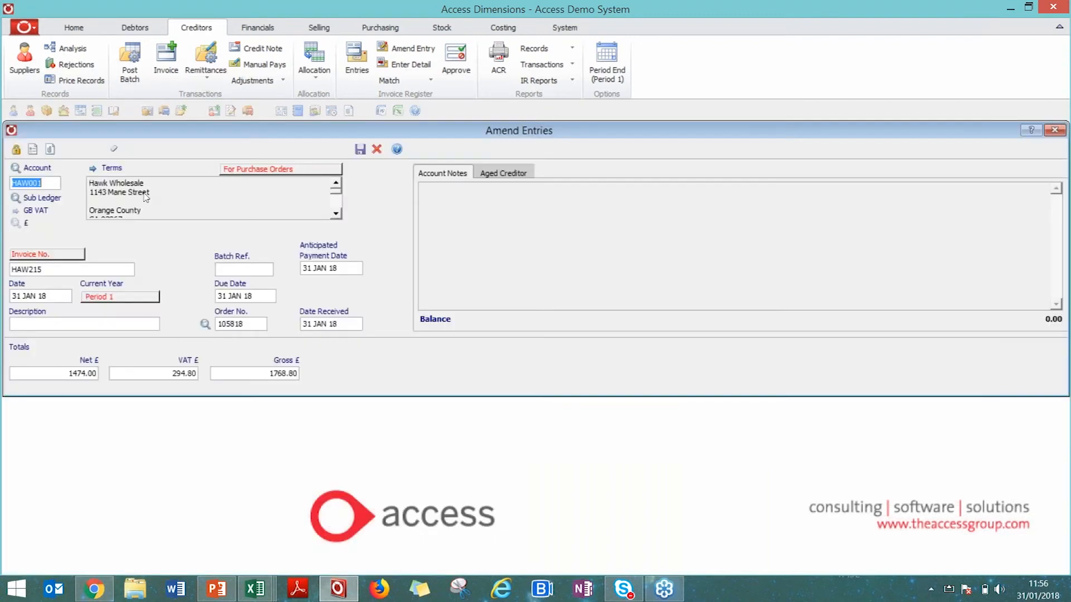
{"action": "mouse_move", "coordinate": [259, 238]}
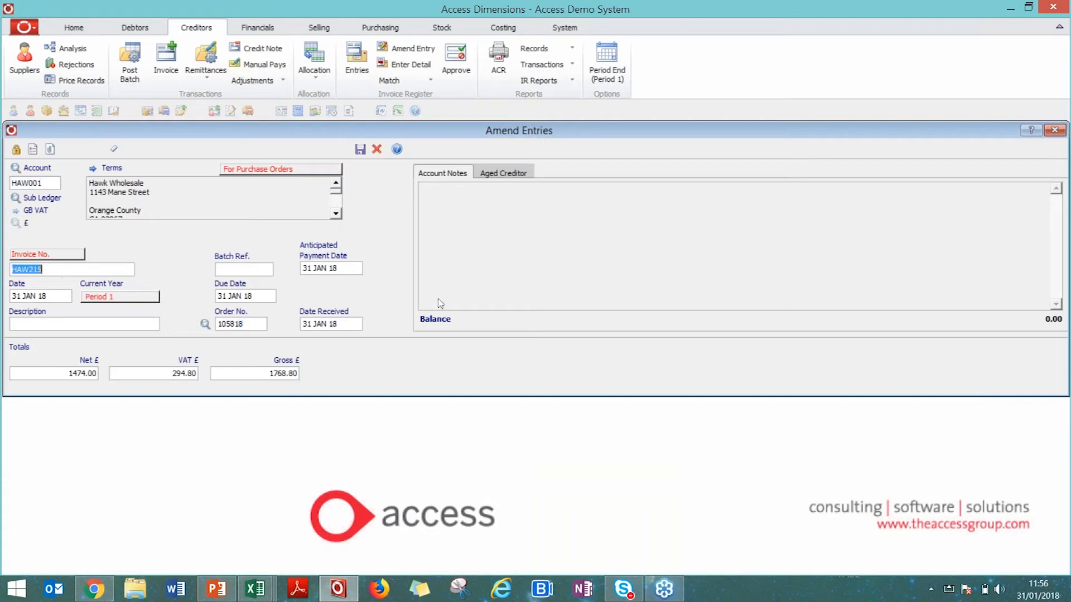
{"action": "mouse_move", "coordinate": [635, 231]}
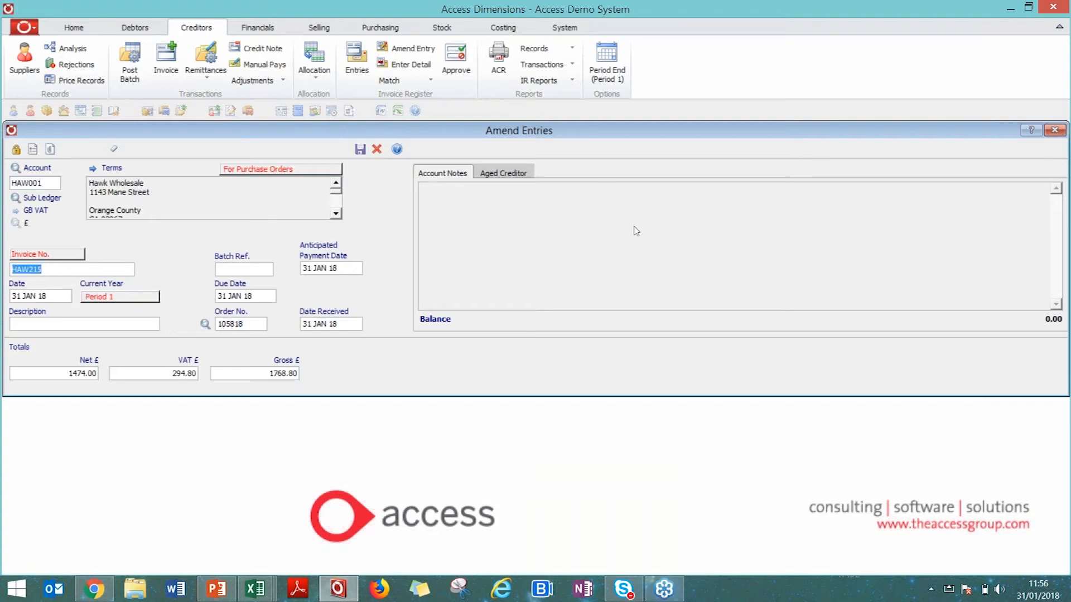
{"action": "mouse_move", "coordinate": [922, 167]}
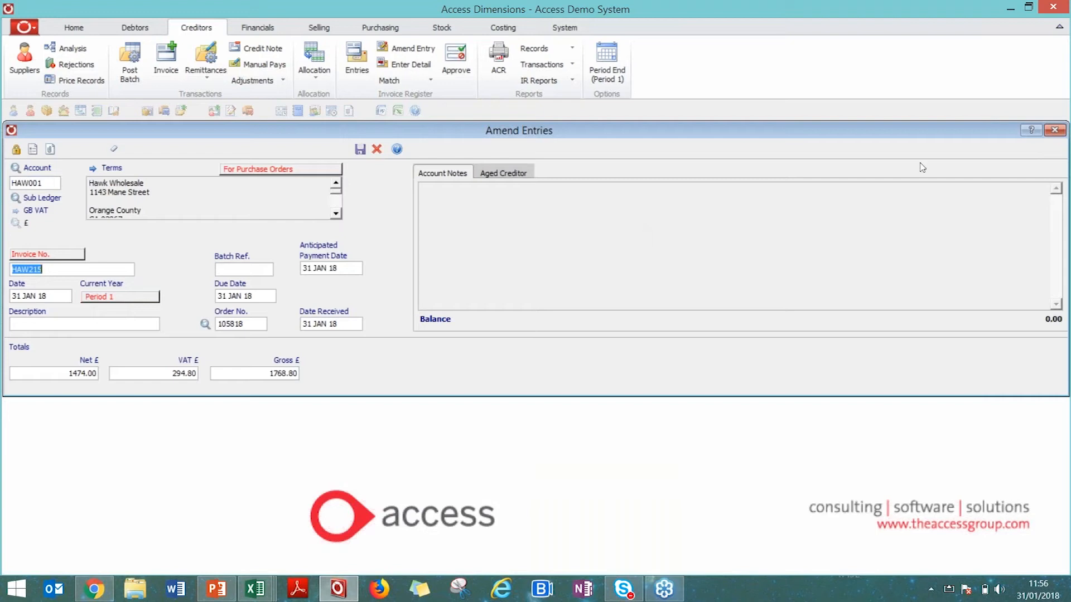
{"action": "mouse_move", "coordinate": [551, 207]}
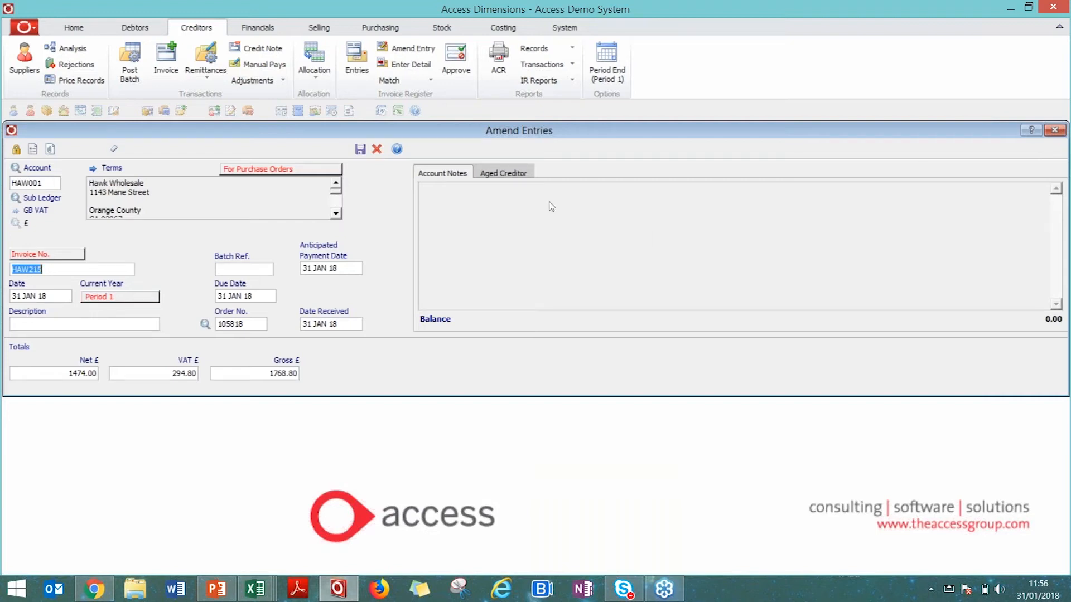
{"action": "mouse_move", "coordinate": [437, 228]}
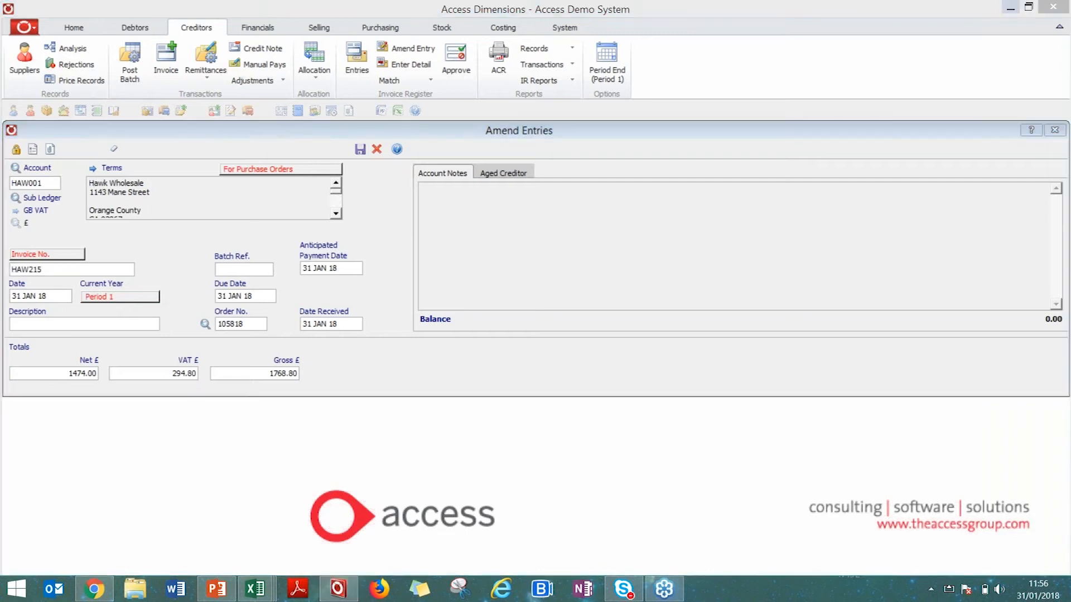
- Close the HAW215 entry (order 105818, £1,768.80 gross) back to the entries list
{"action": "left_click", "coordinate": [376, 148]}
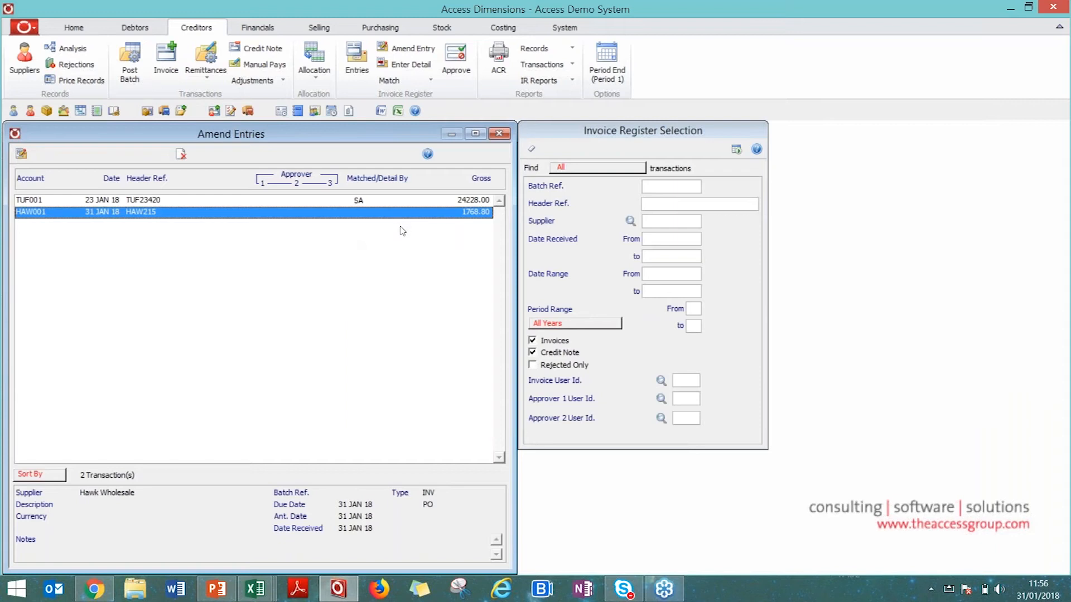
{"action": "mouse_move", "coordinate": [430, 135]}
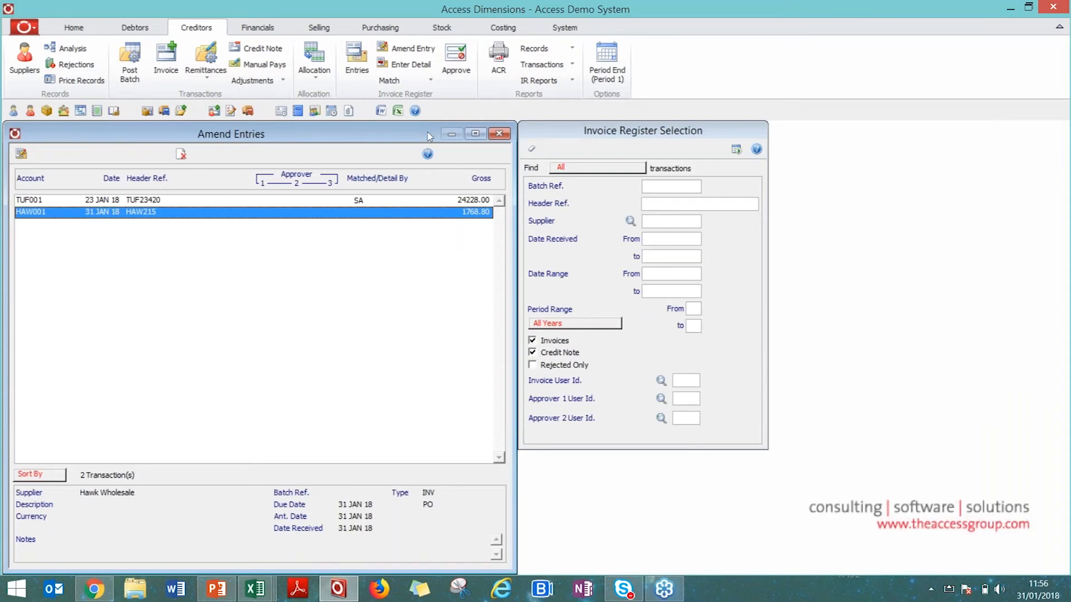
{"action": "mouse_move", "coordinate": [427, 84]}
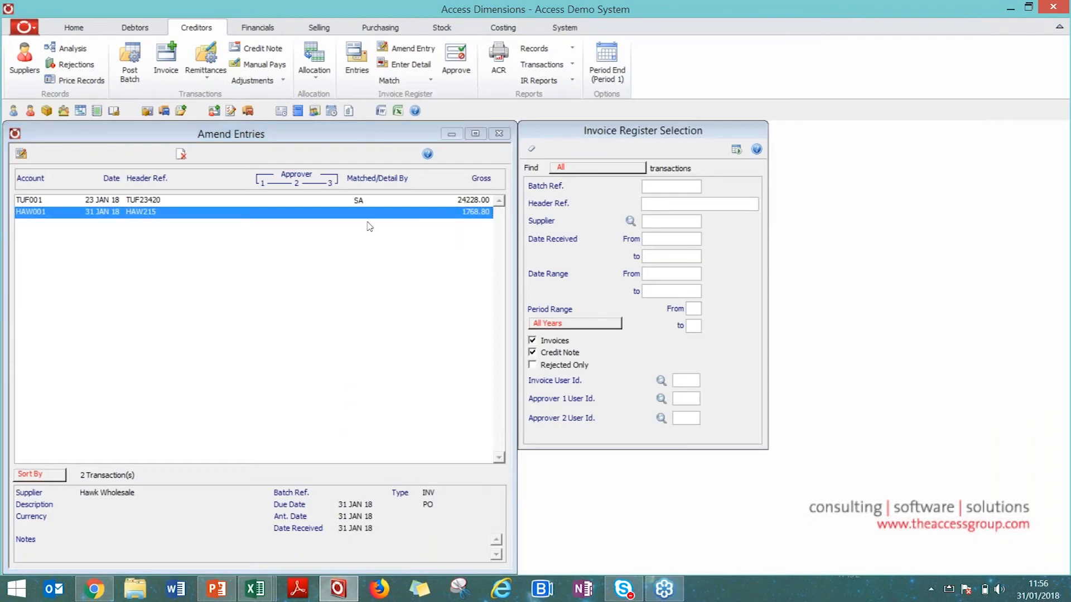
{"action": "mouse_move", "coordinate": [370, 206]}
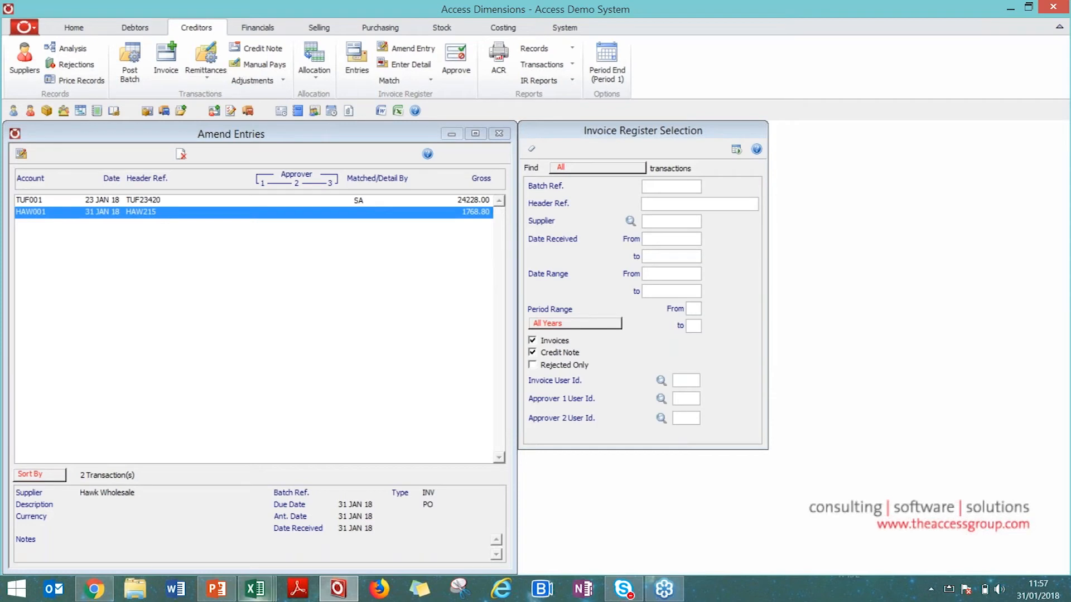
- Upload the Monteray Non PO invoice PDF from ReadSoft's upload page
{"action": "left_click", "coordinate": [94, 587]}
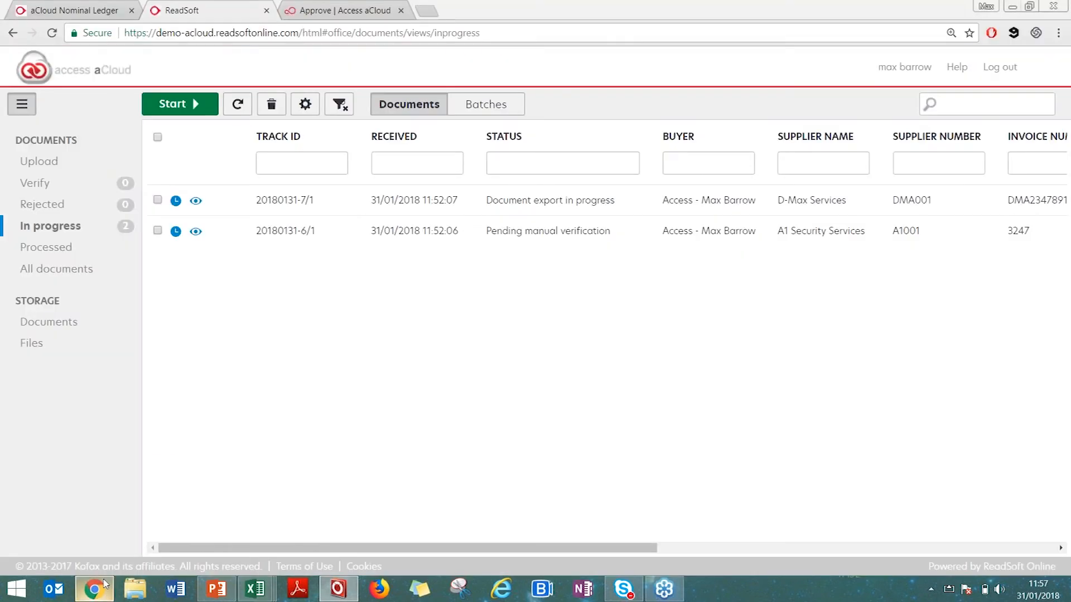
{"action": "left_click", "coordinate": [39, 161]}
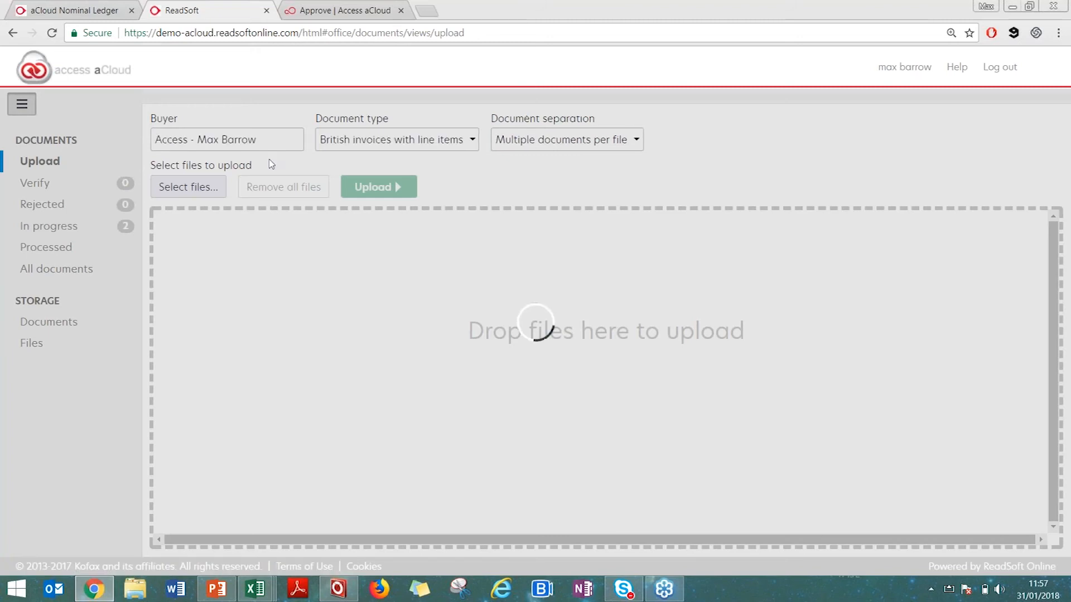
{"action": "left_click", "coordinate": [187, 187]}
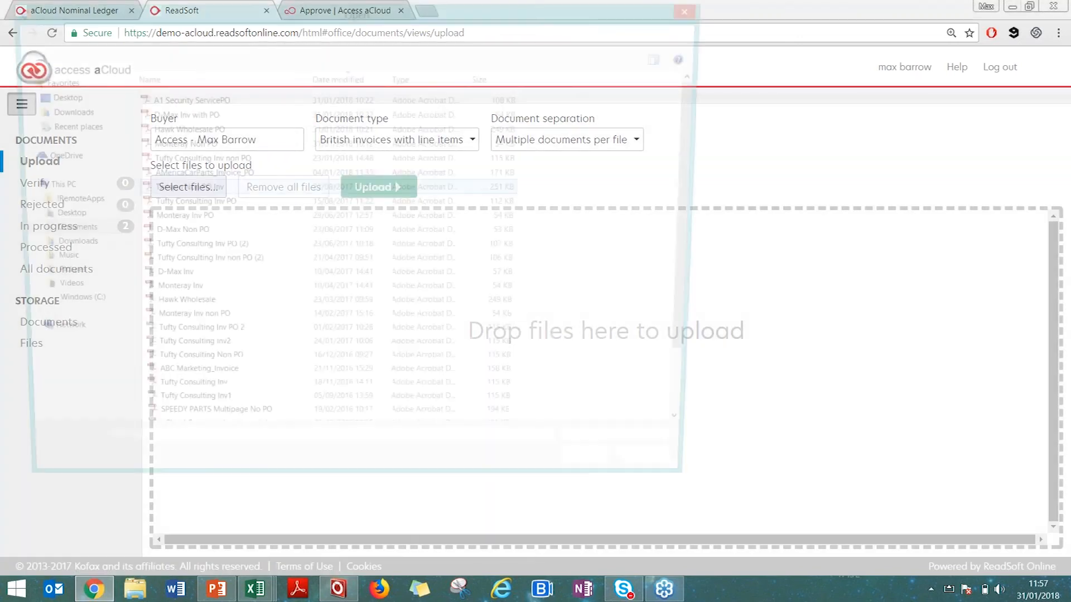
{"action": "left_click", "coordinate": [189, 186]}
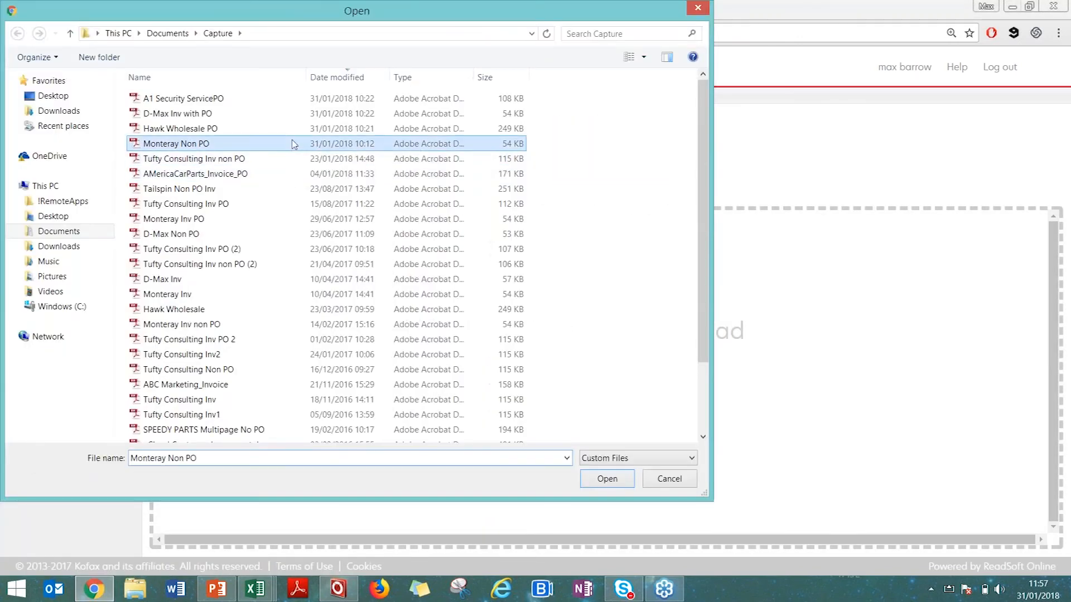
{"action": "left_click", "coordinate": [606, 478]}
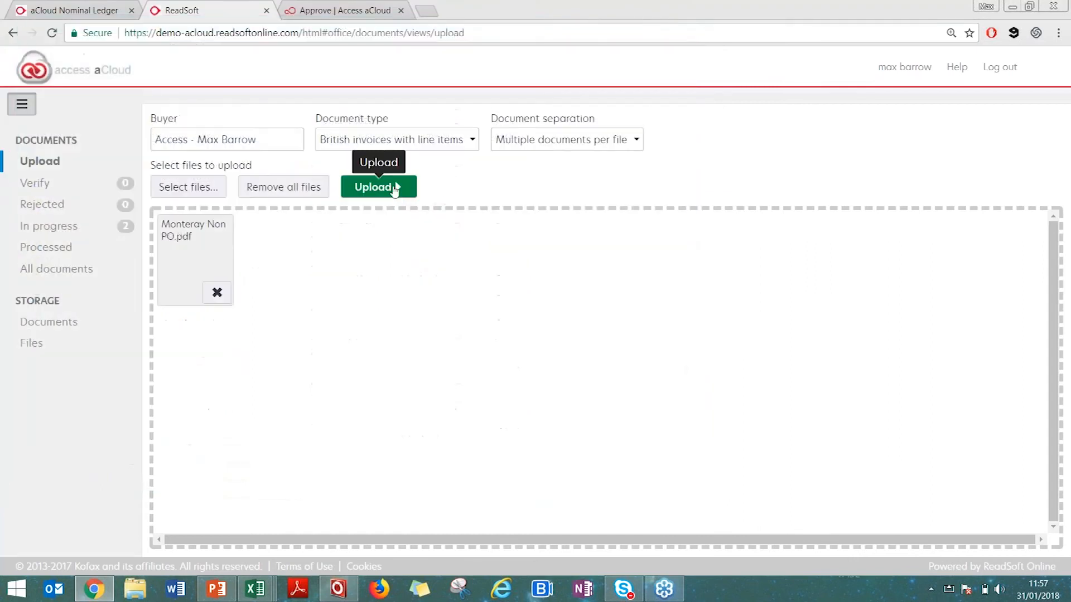
{"action": "left_click", "coordinate": [378, 187]}
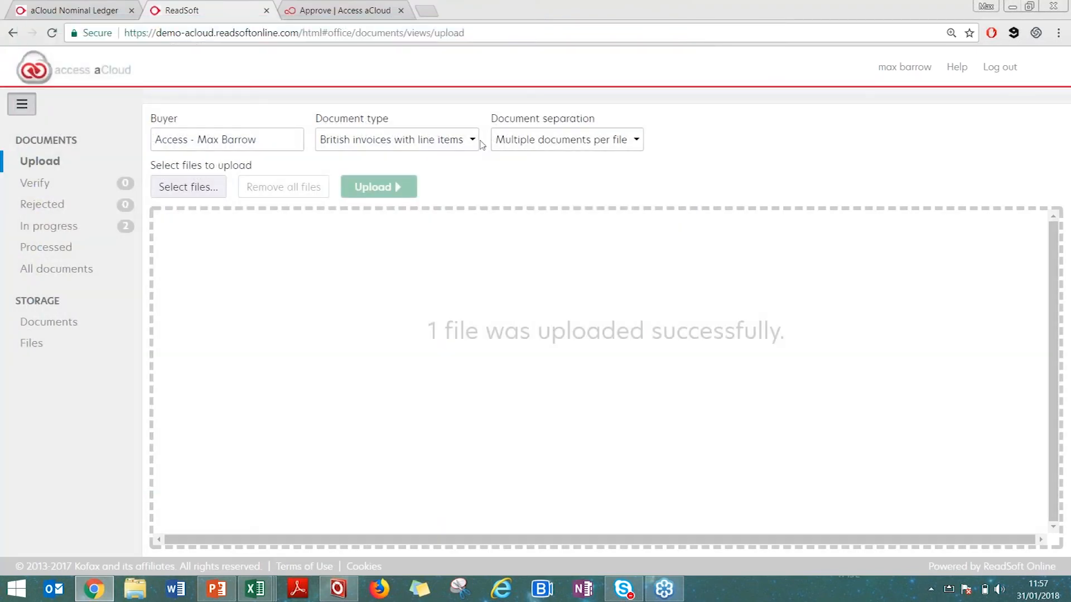
{"action": "mouse_move", "coordinate": [1027, 113]}
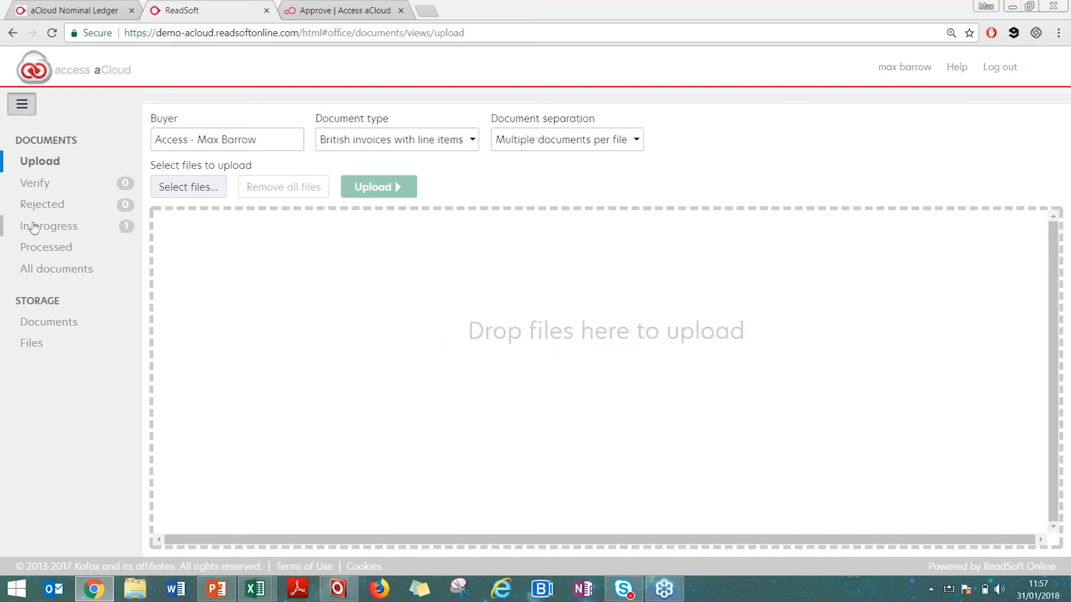
- Refresh the In progress list until Monteray MON2069 exports and no documents remain
{"action": "left_click", "coordinate": [51, 226]}
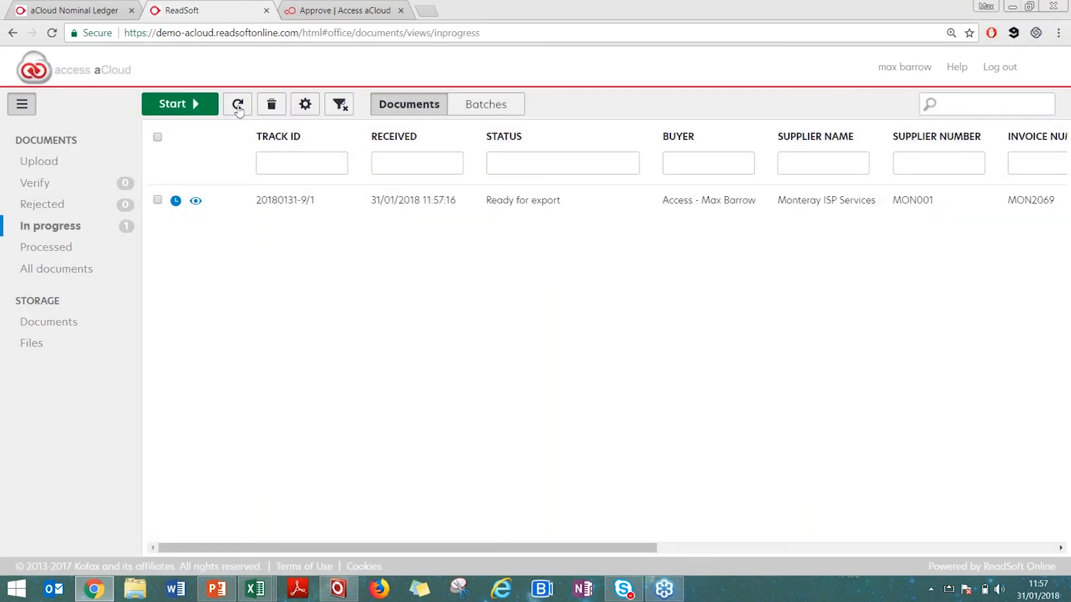
{"action": "left_click", "coordinate": [236, 104]}
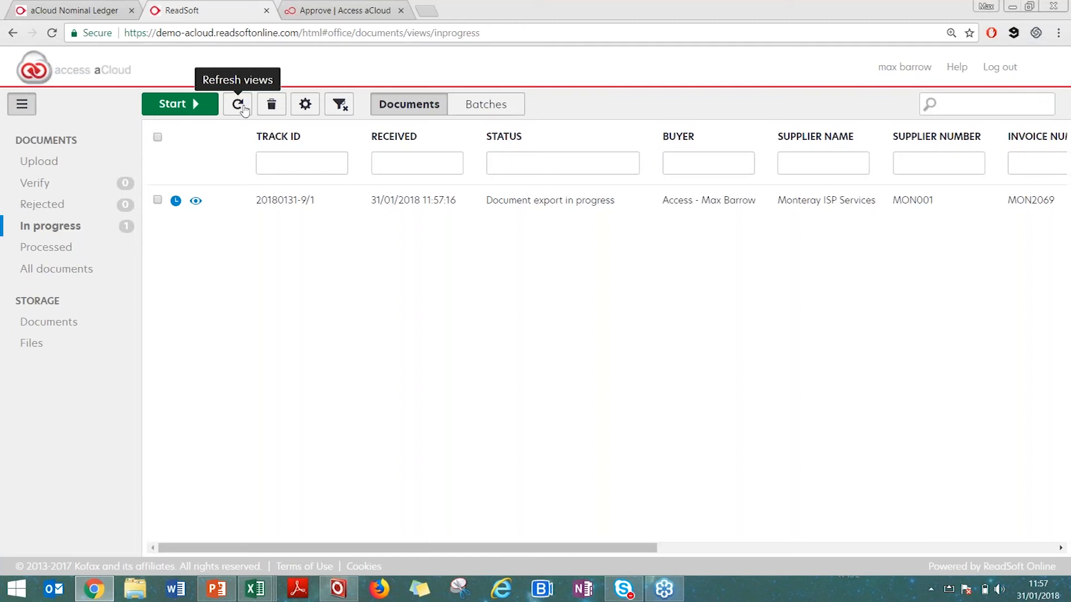
{"action": "left_click", "coordinate": [236, 103]}
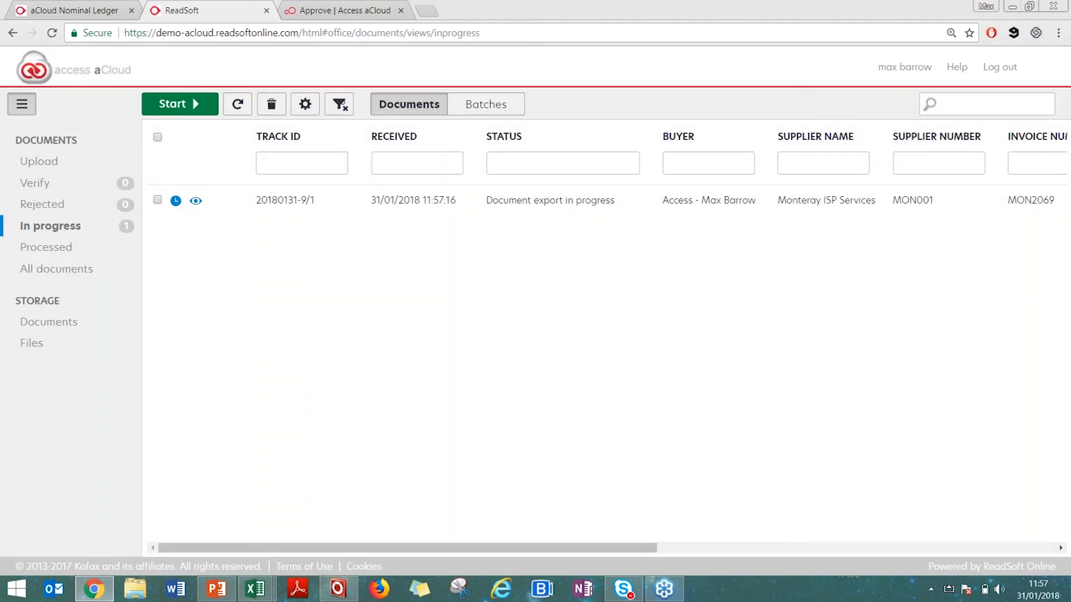
{"action": "mouse_move", "coordinate": [236, 103]}
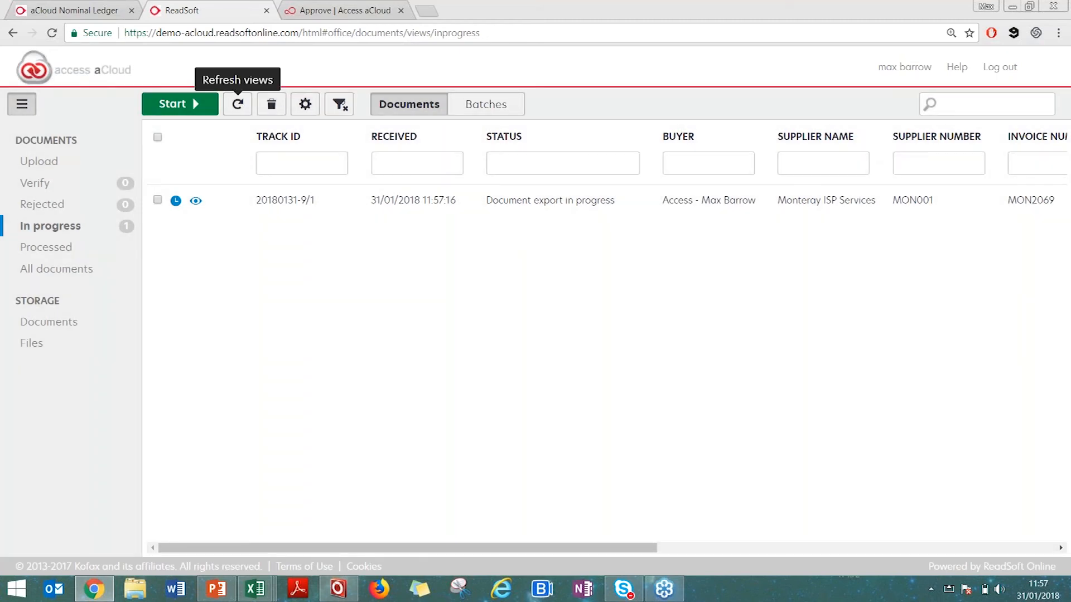
{"action": "left_click", "coordinate": [236, 104]}
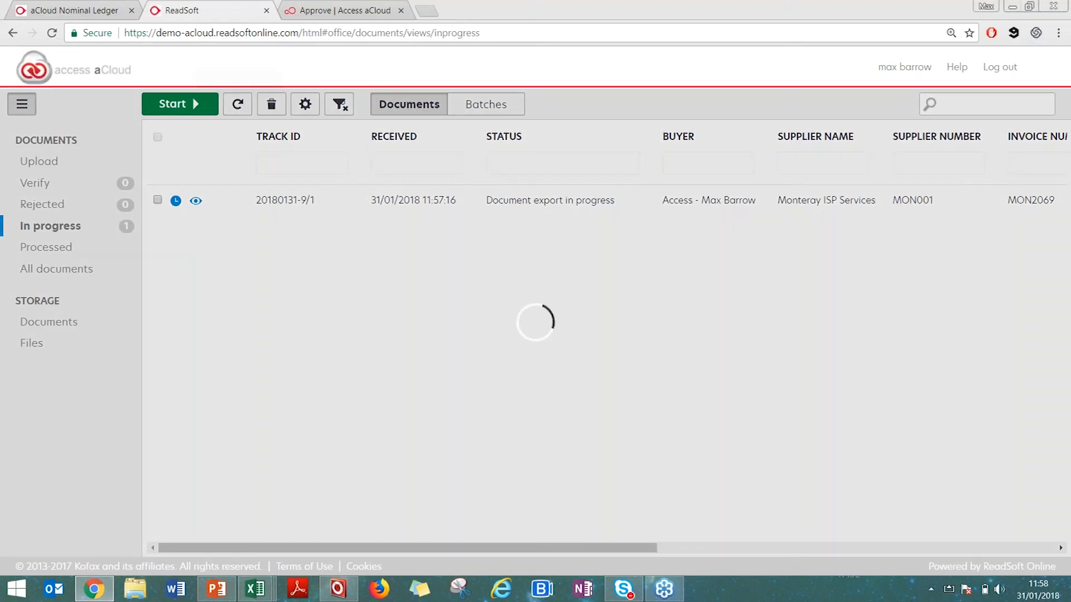
{"action": "left_click", "coordinate": [236, 104]}
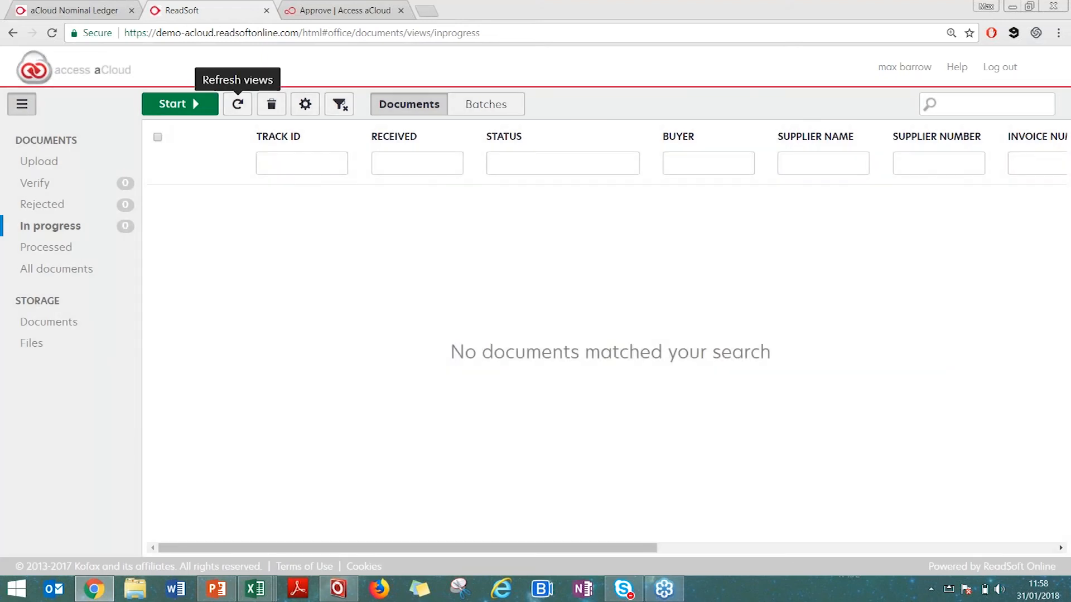
{"action": "mouse_move", "coordinate": [460, 292]}
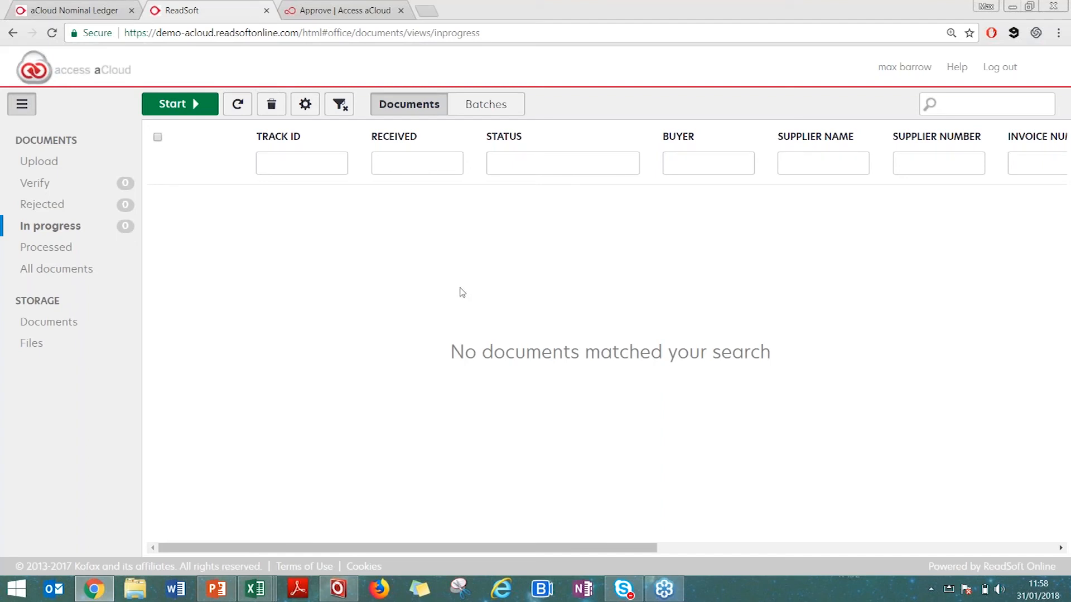
{"action": "mouse_move", "coordinate": [427, 514]}
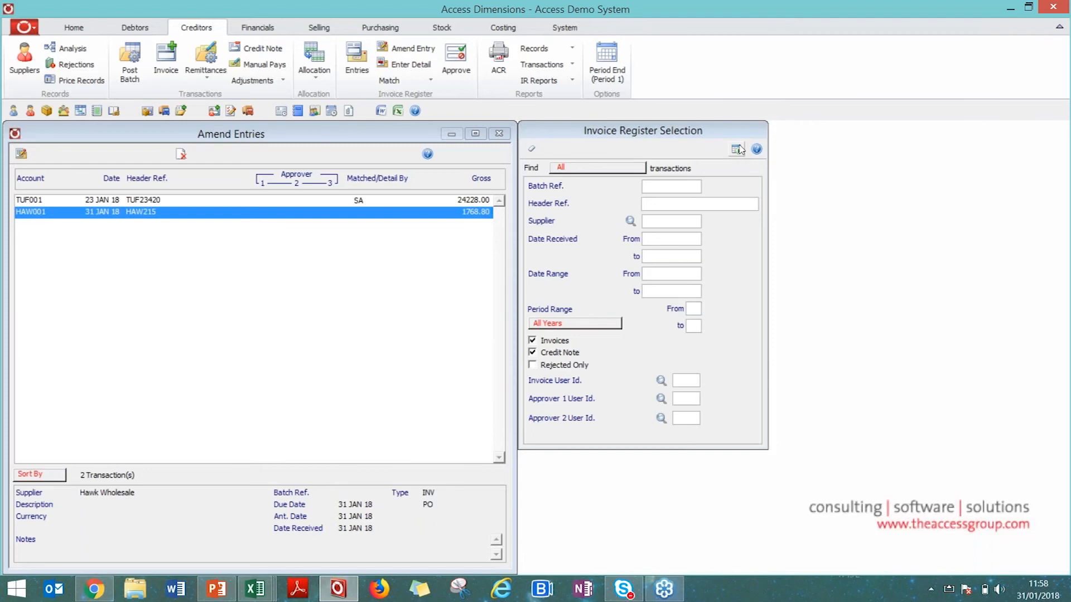
- Refresh the Invoice Register and open the Monteray ISP Services MON2069 entry for £2,130.00
{"action": "left_click", "coordinate": [736, 148]}
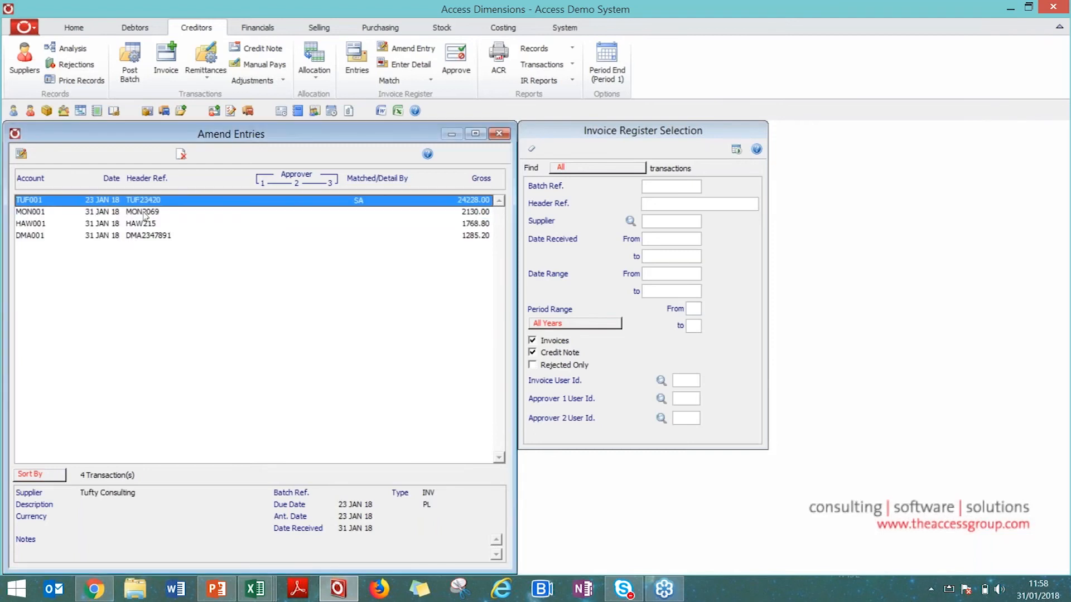
{"action": "double_click", "coordinate": [136, 212]}
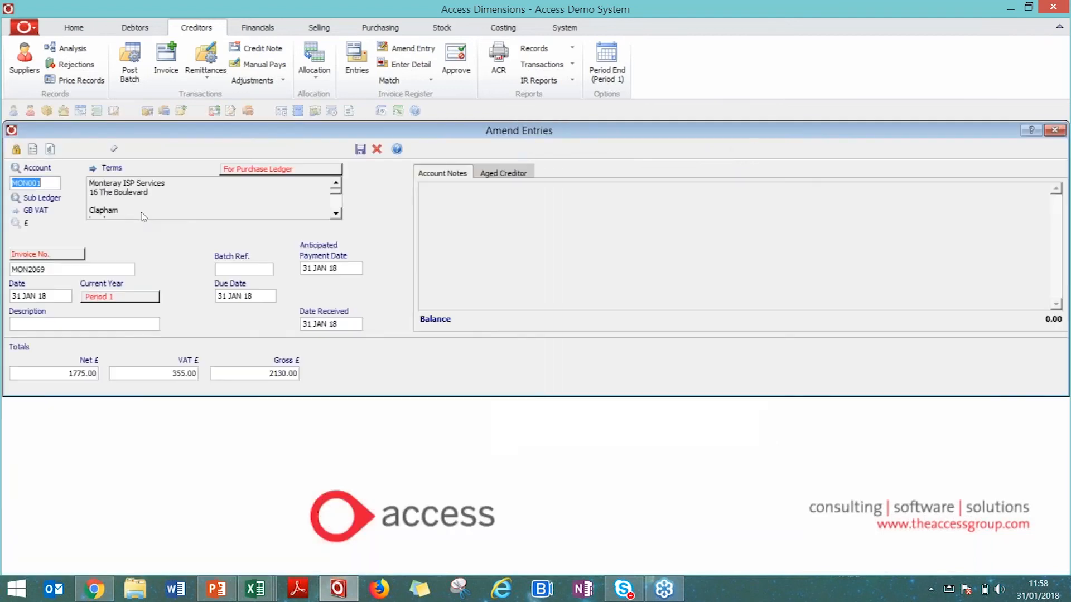
{"action": "mouse_move", "coordinate": [273, 234]}
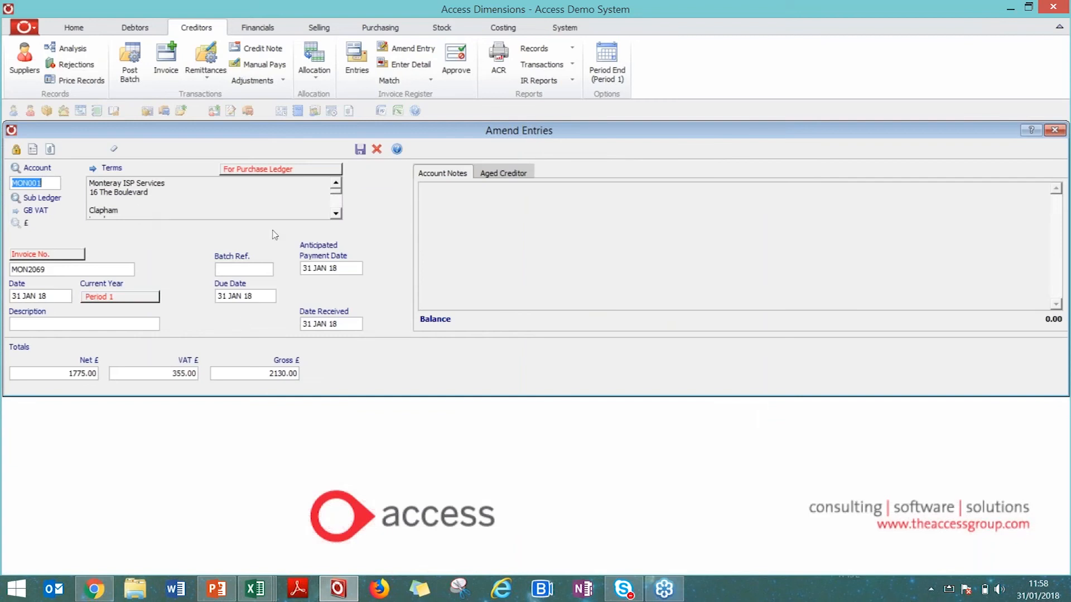
{"action": "mouse_move", "coordinate": [277, 216]}
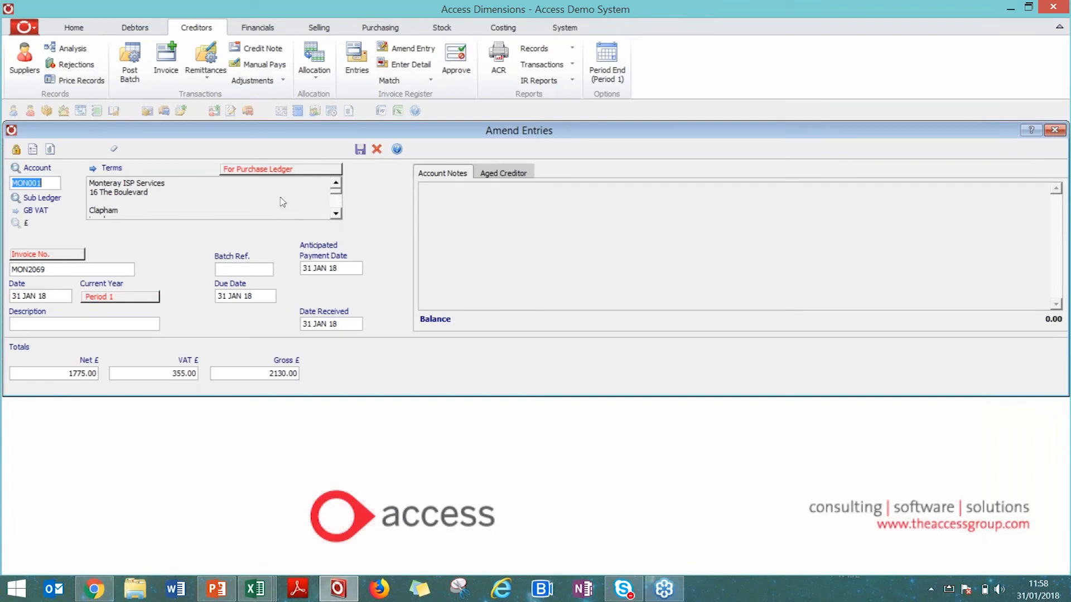
{"action": "mouse_move", "coordinate": [1056, 130]}
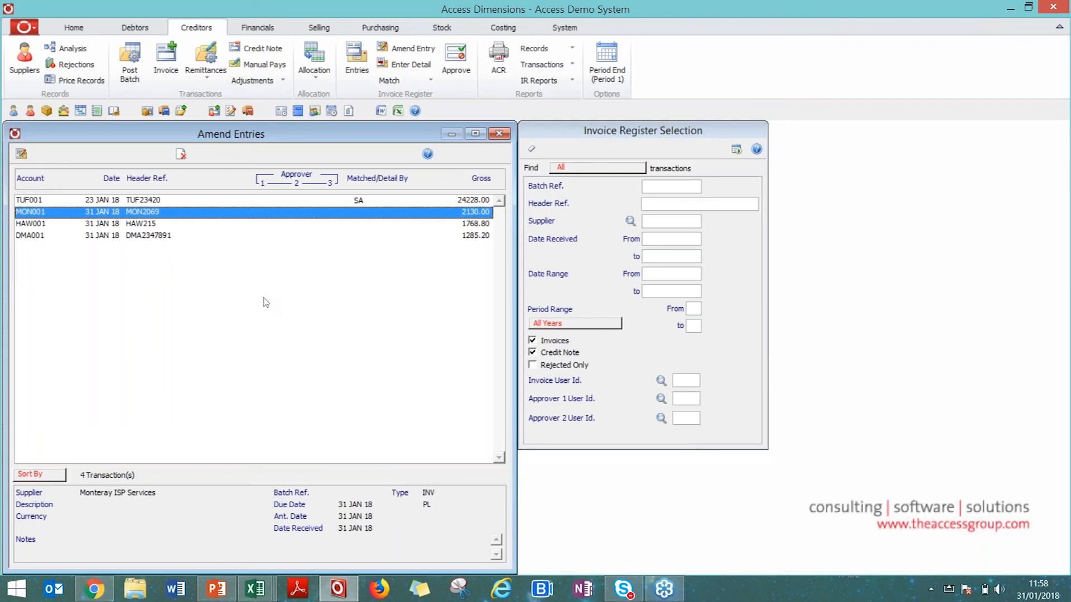
{"action": "mouse_move", "coordinate": [300, 242]}
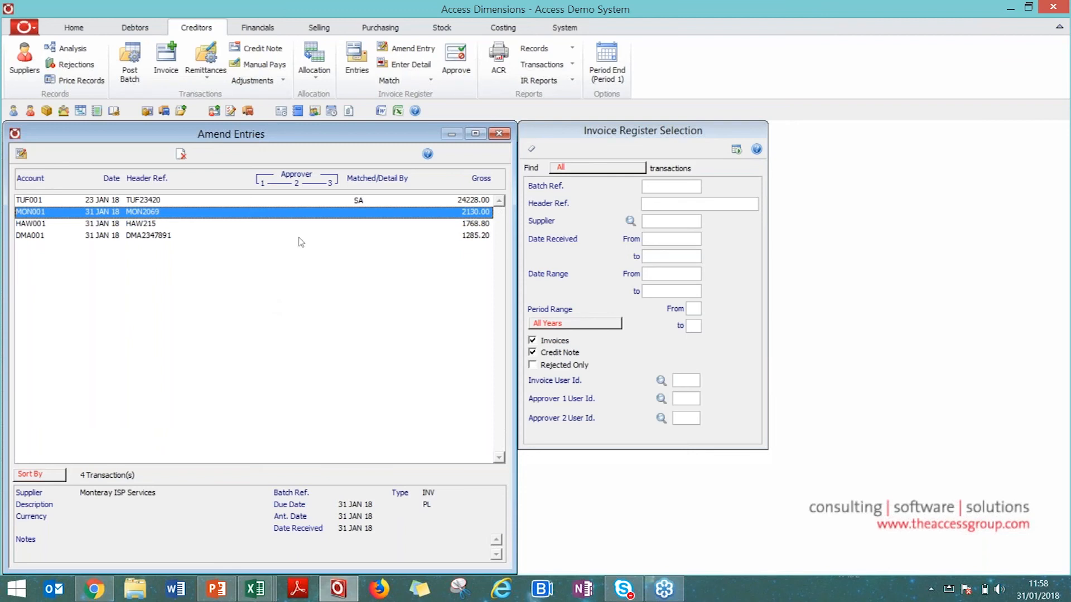
{"action": "mouse_move", "coordinate": [164, 566]}
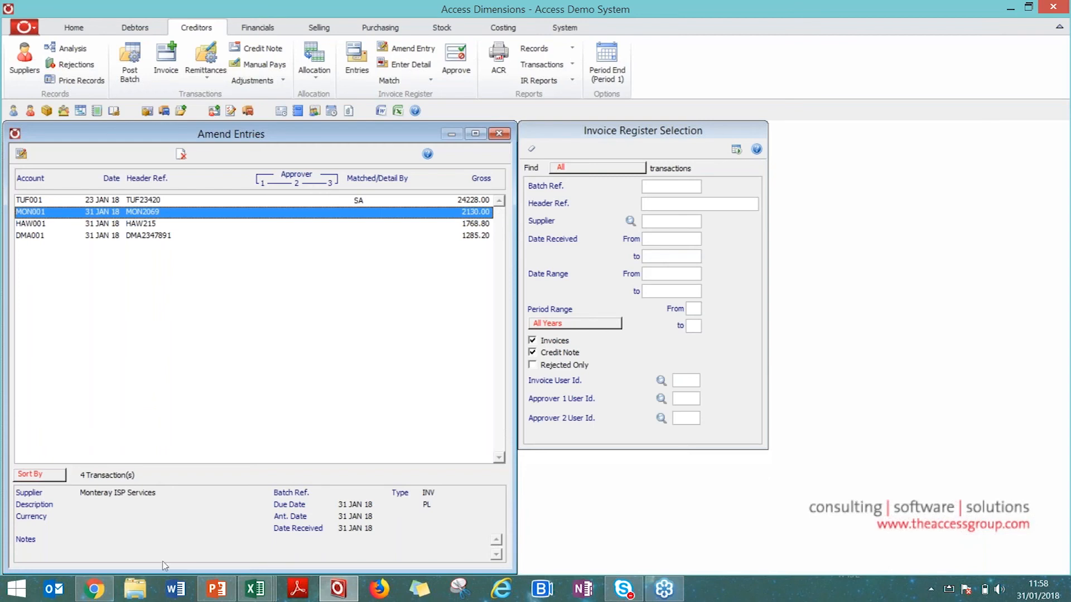
{"action": "mouse_move", "coordinate": [94, 588]}
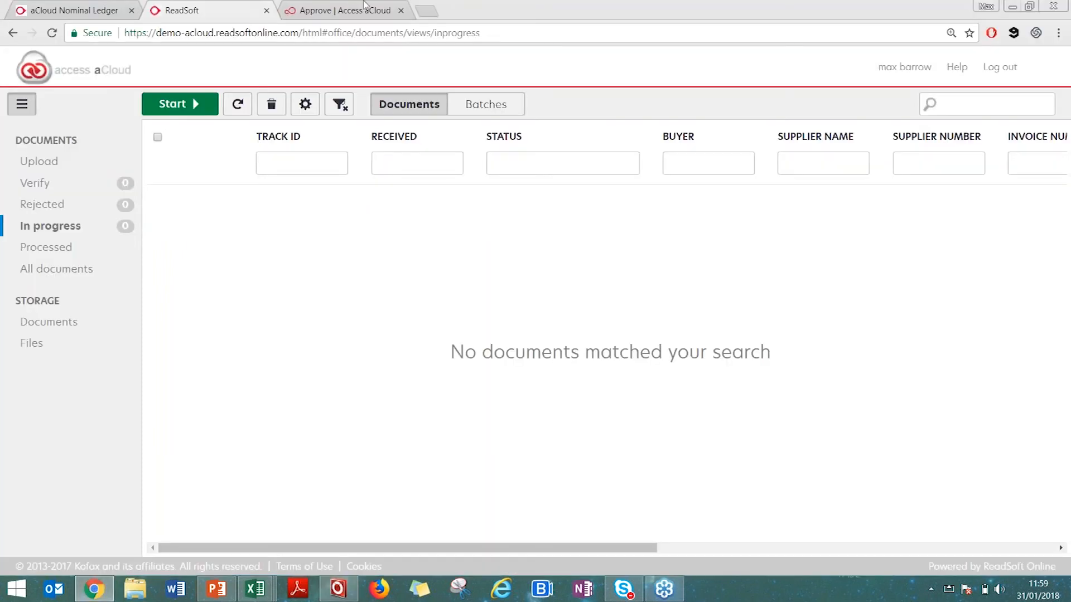
- Switch to the Access aCloud Approve tab listing Tufty Consulting invoice TUF23420
{"action": "left_click", "coordinate": [344, 10]}
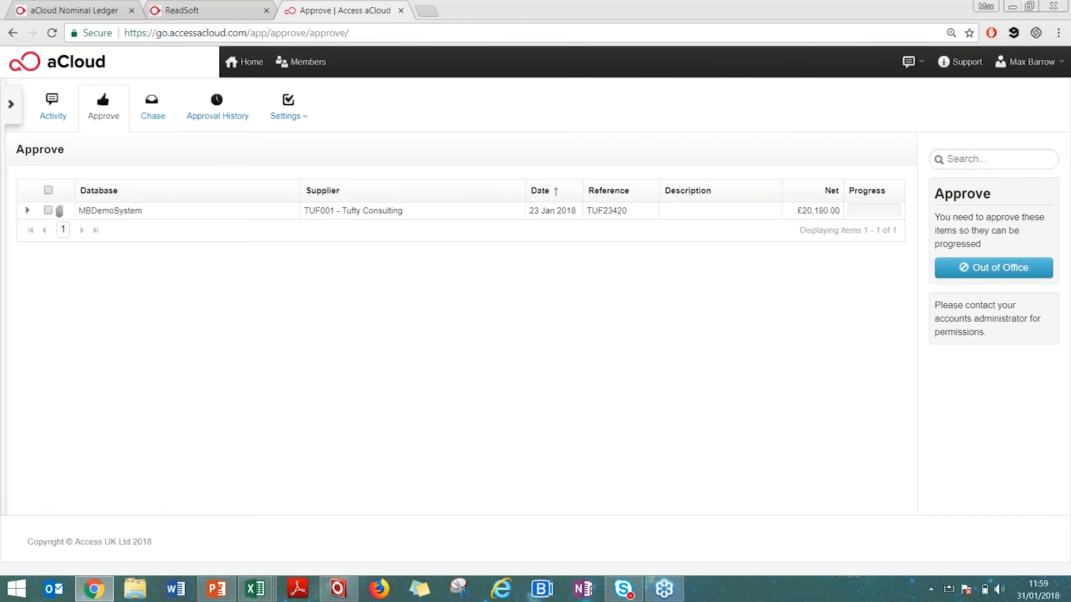
{"action": "mouse_move", "coordinate": [428, 122]}
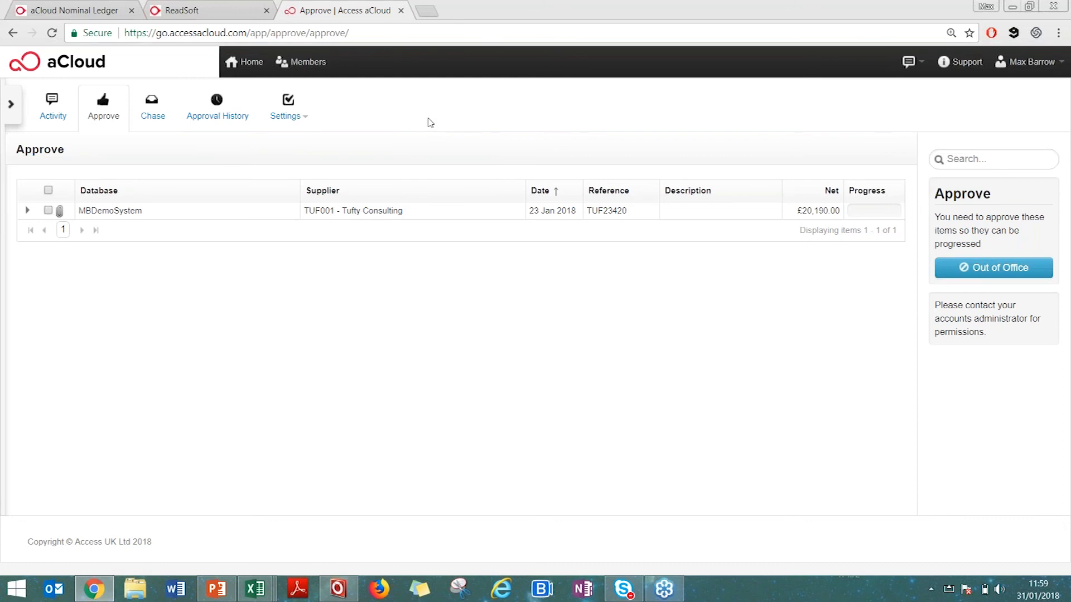
{"action": "mouse_move", "coordinate": [470, 122]}
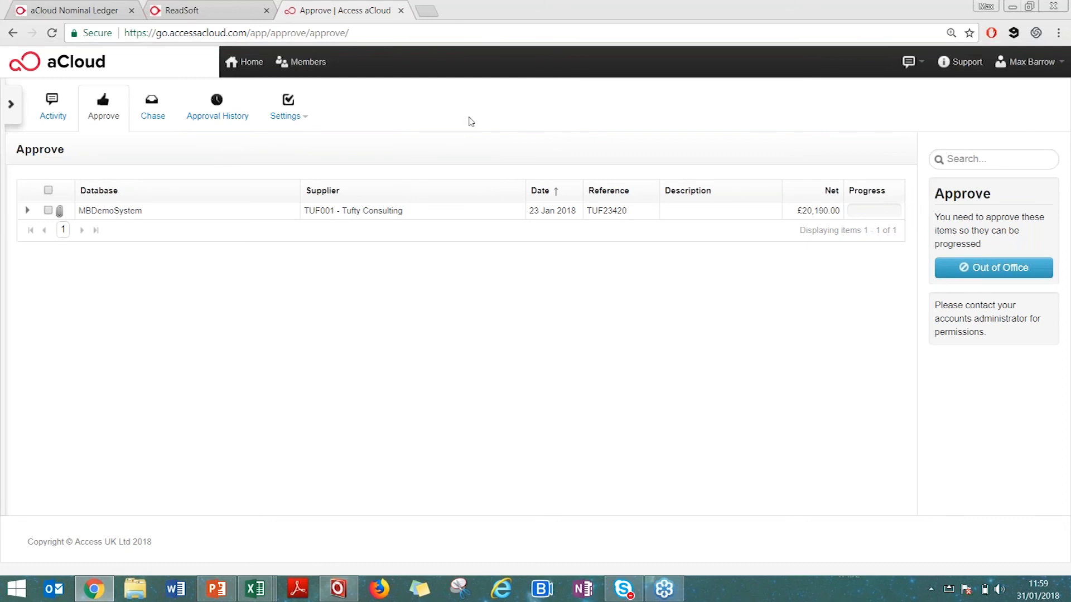
{"action": "mouse_move", "coordinate": [456, 161]}
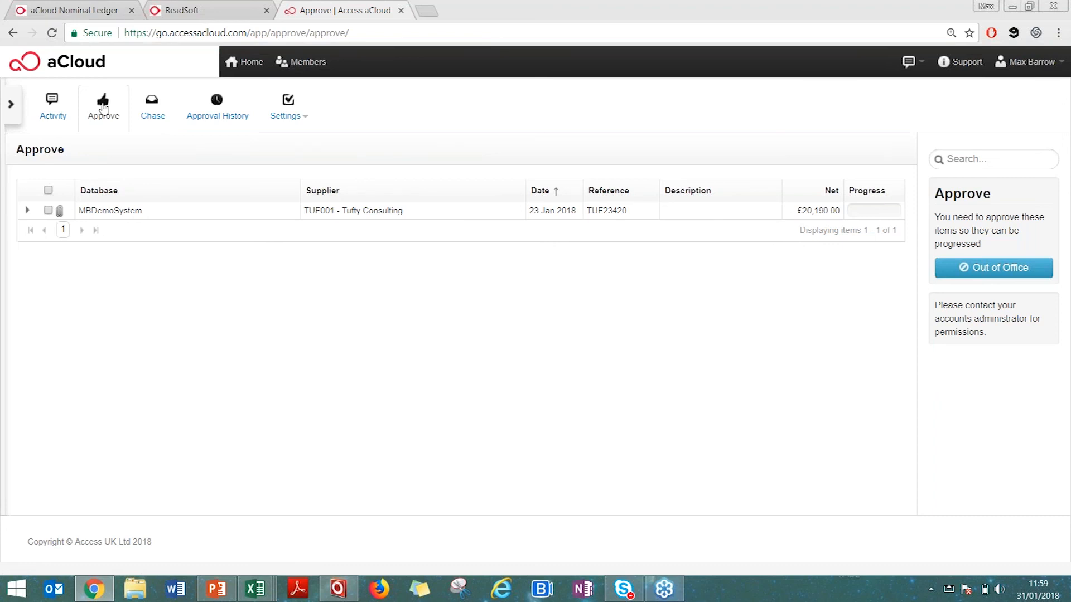
{"action": "mouse_move", "coordinate": [120, 197]}
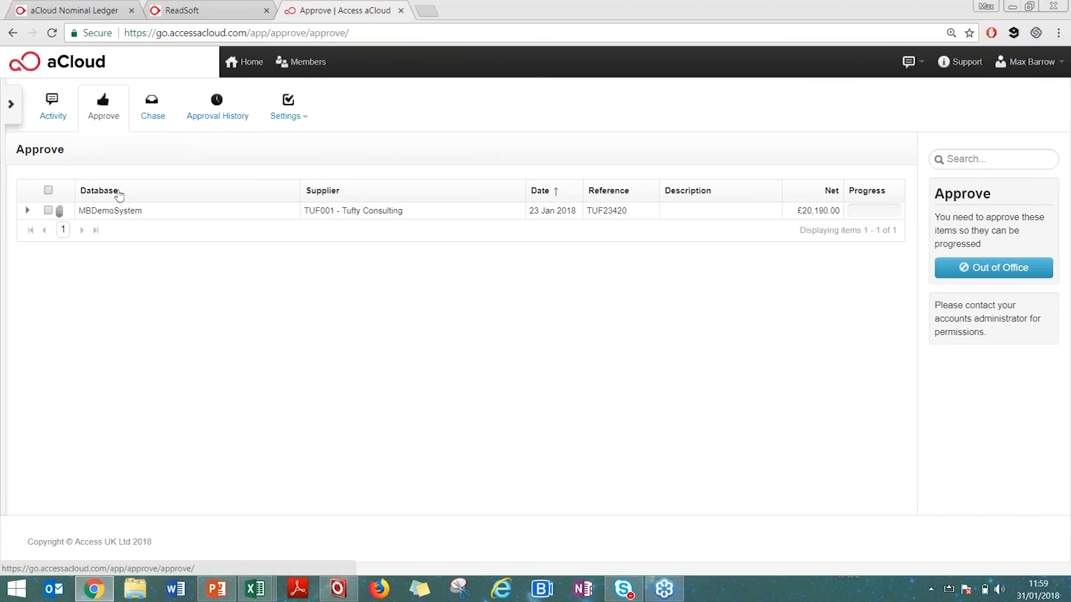
- Expand TUF23420 and scroll through its totals, Cooter Pins lines and approvers
{"action": "left_click", "coordinate": [27, 211]}
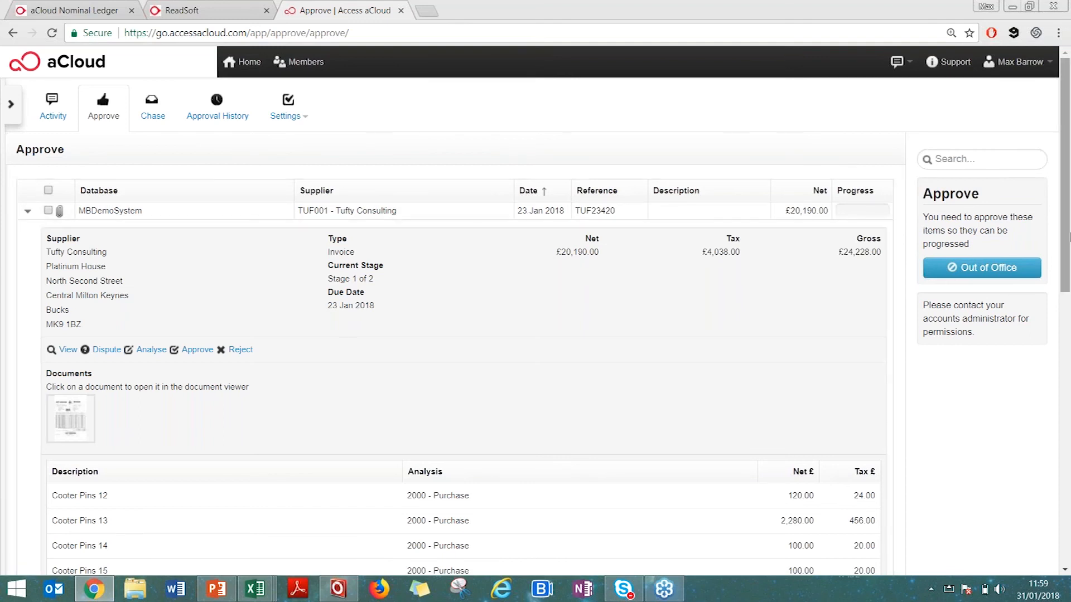
{"action": "scroll", "scroll_direction": "down", "scroll_amount": 3}
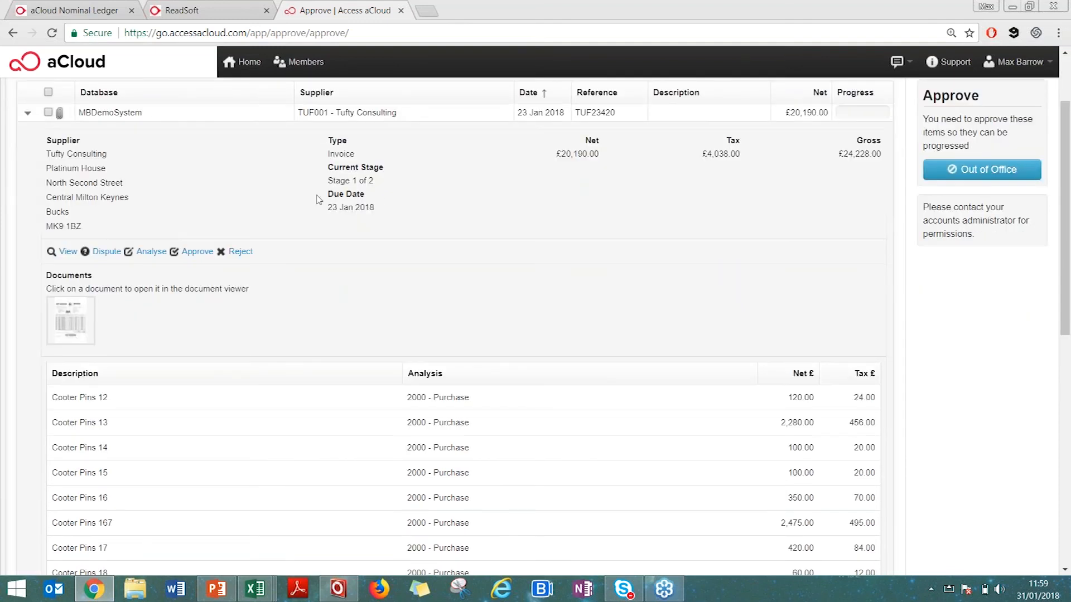
{"action": "mouse_move", "coordinate": [409, 209]}
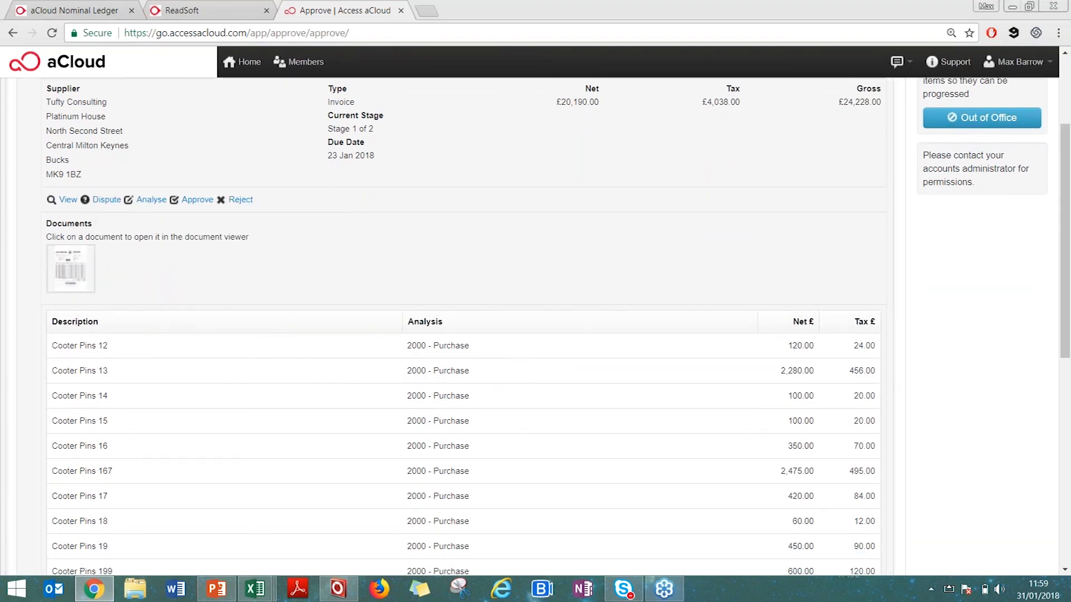
{"action": "mouse_move", "coordinate": [151, 199]}
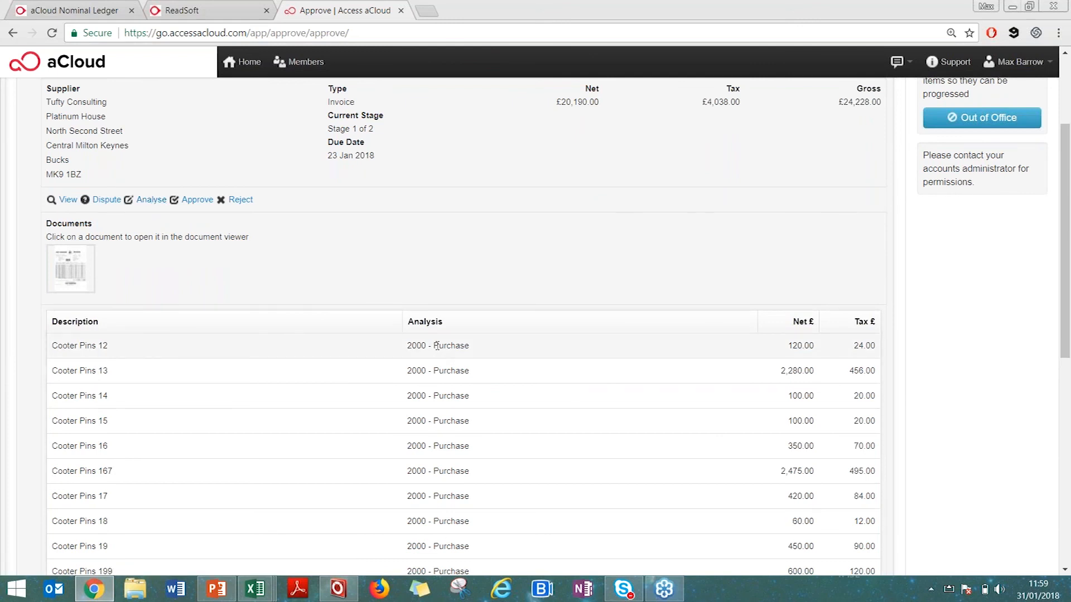
{"action": "mouse_move", "coordinate": [437, 353]}
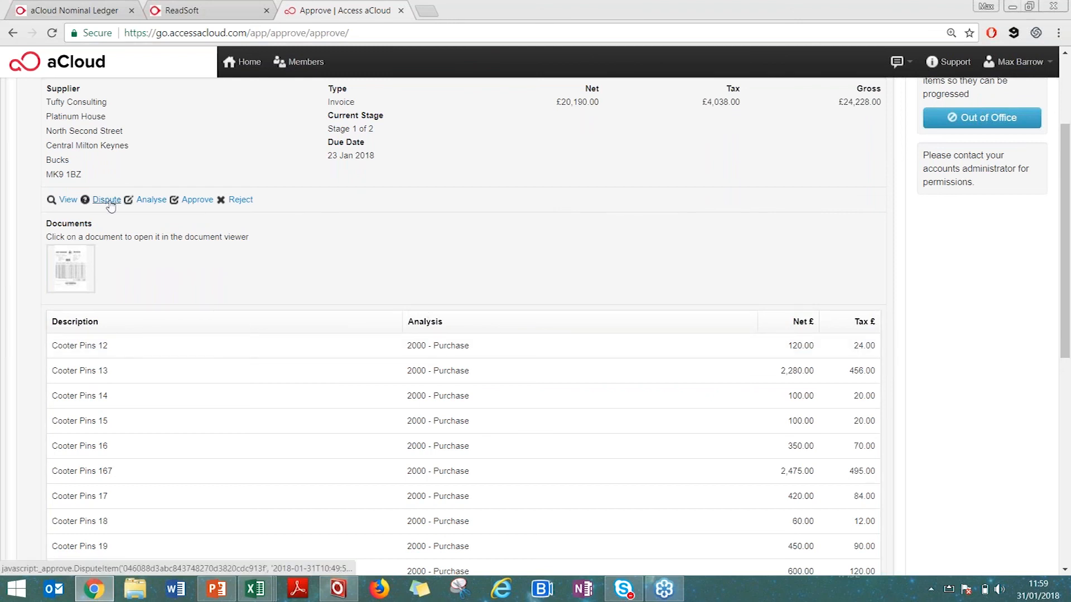
{"action": "mouse_move", "coordinate": [334, 253]}
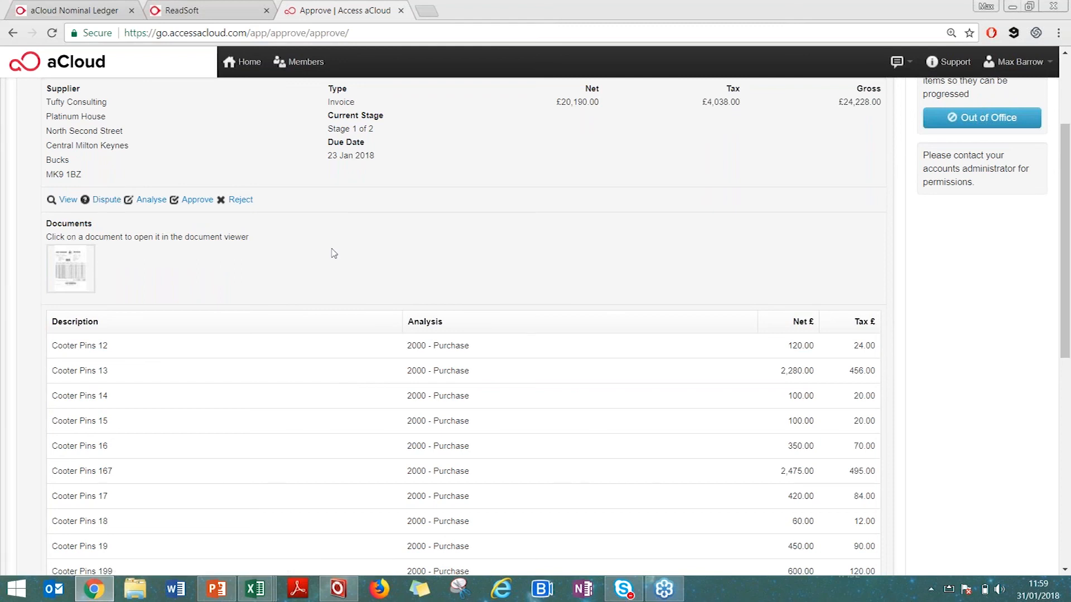
{"action": "scroll", "scroll_direction": "down", "scroll_amount": 3}
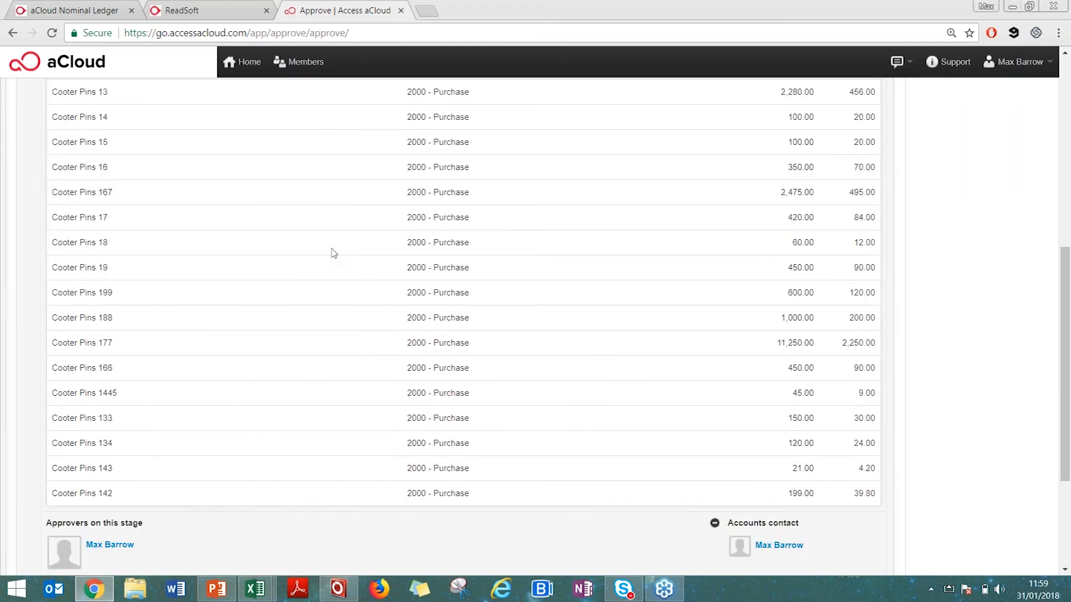
{"action": "scroll", "scroll_direction": "down", "scroll_amount": 3}
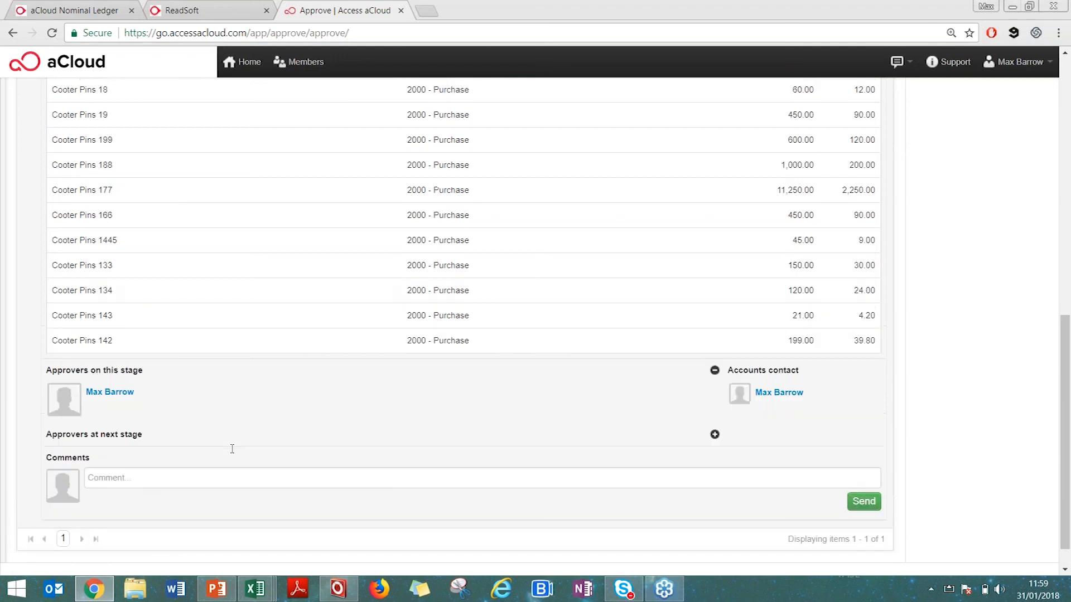
{"action": "scroll", "scroll_direction": "up", "scroll_amount": 3}
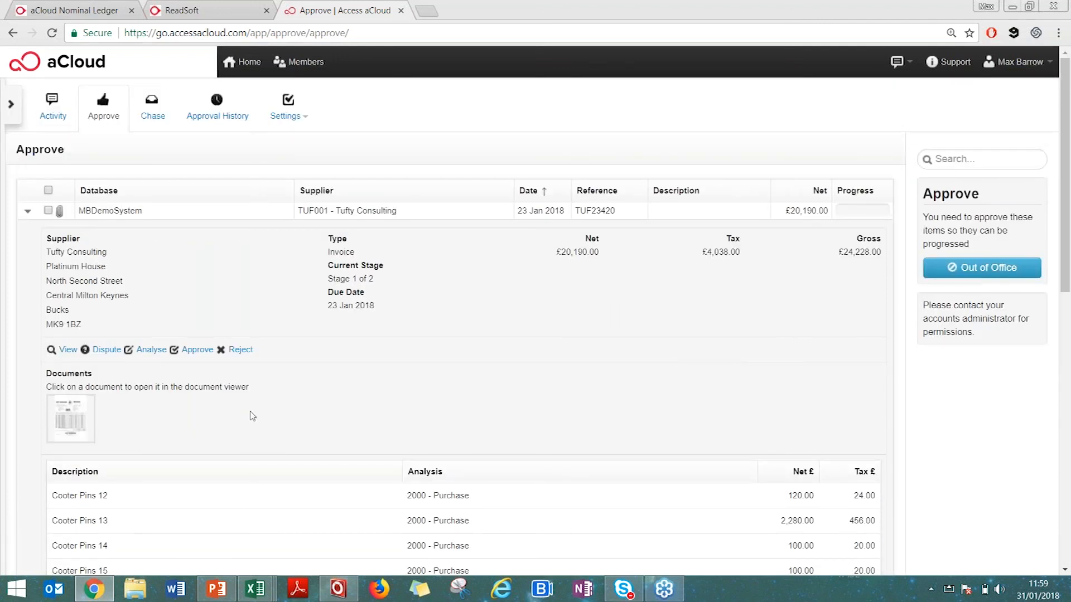
{"action": "mouse_move", "coordinate": [278, 391]}
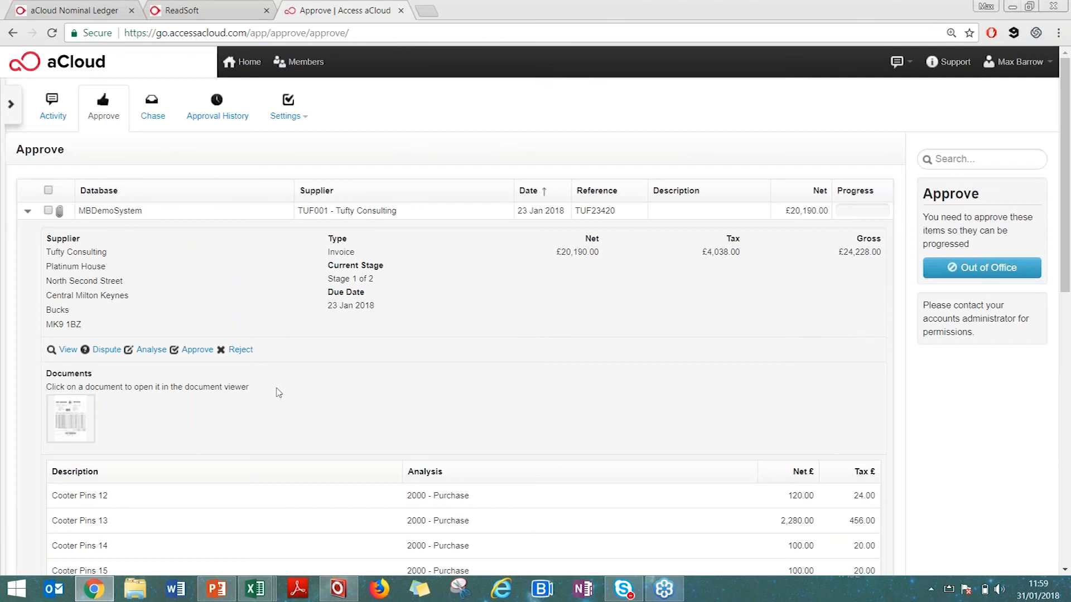
{"action": "mouse_move", "coordinate": [288, 391]}
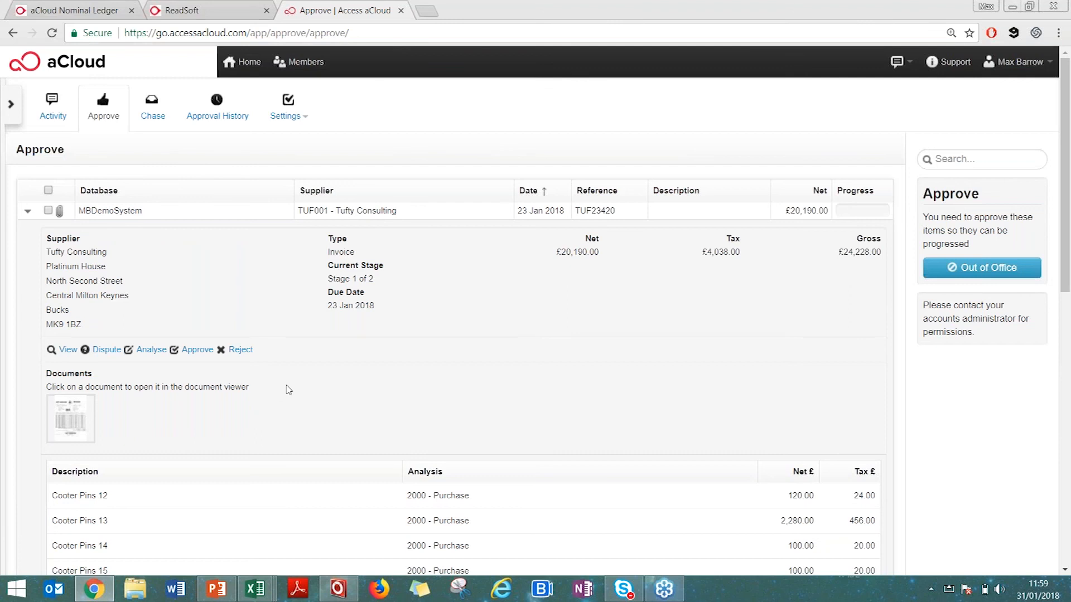
{"action": "mouse_move", "coordinate": [292, 385]}
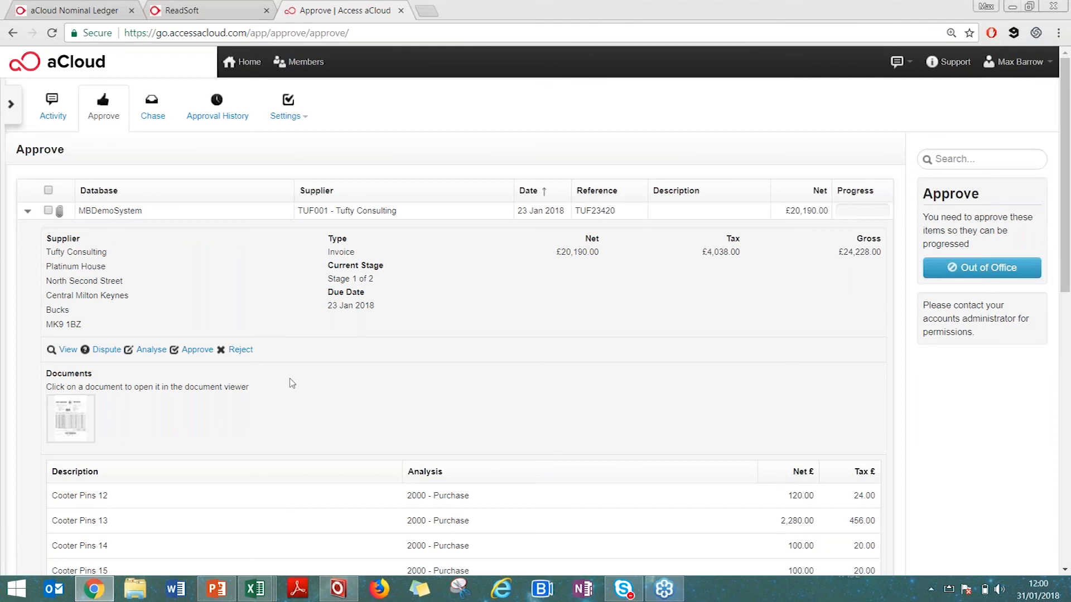
{"action": "mouse_move", "coordinate": [299, 367]}
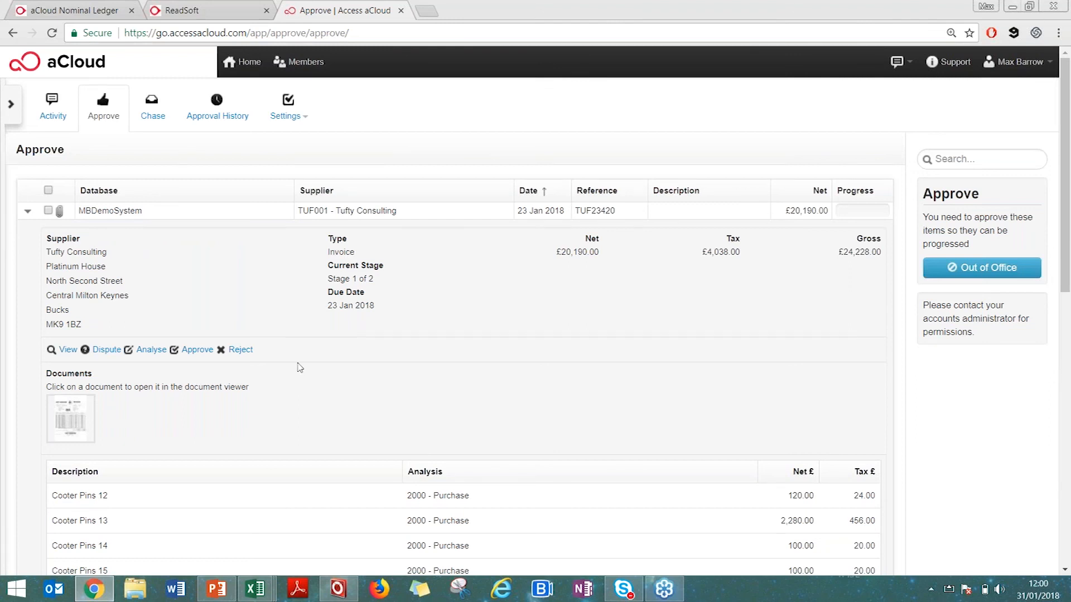